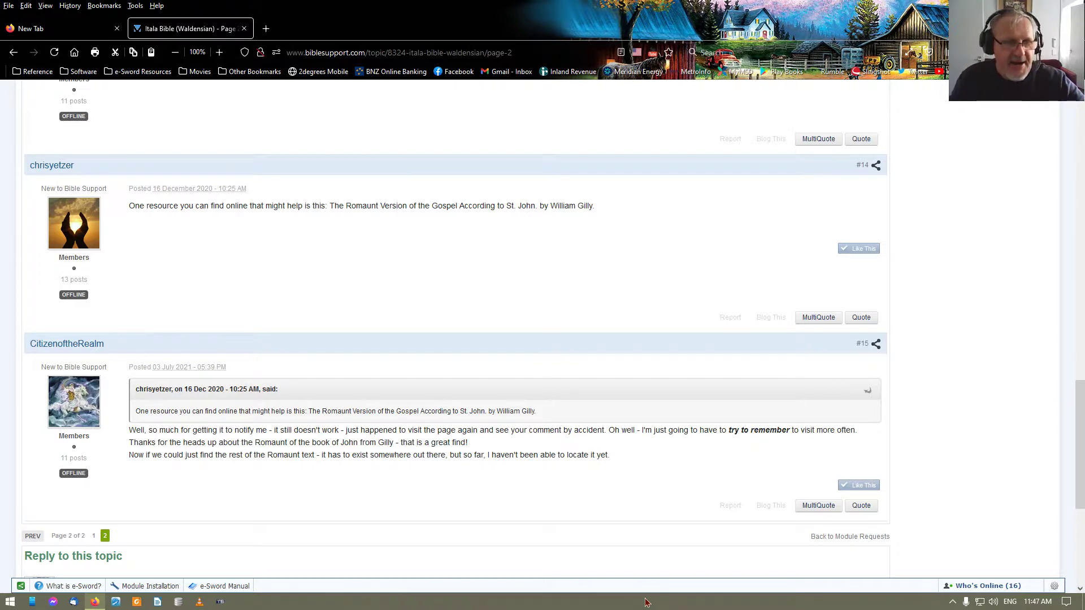
mouse_move(805, 557)
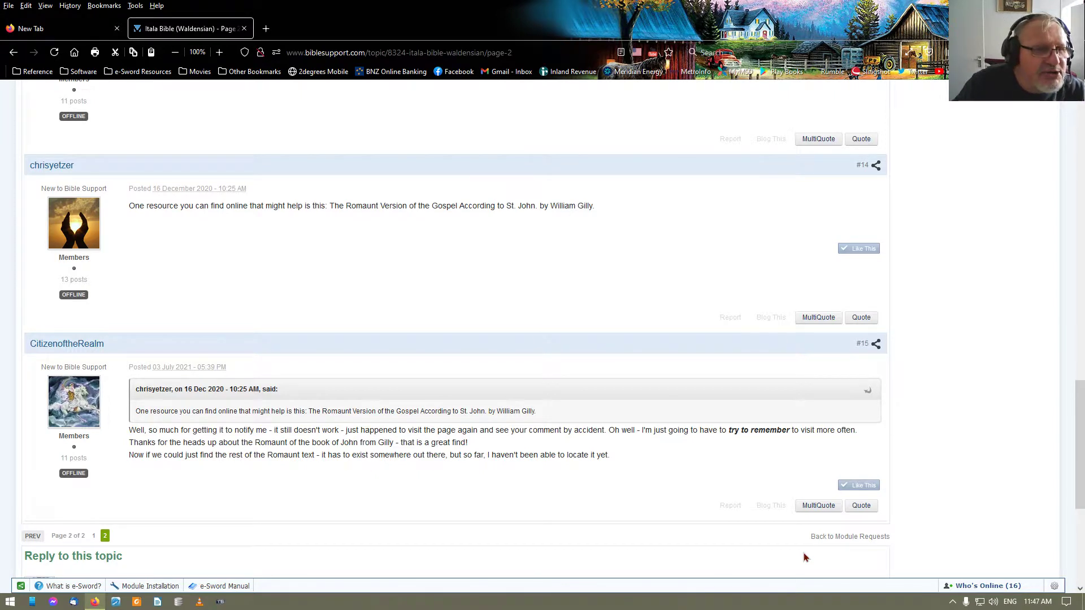
mouse_move(380, 376)
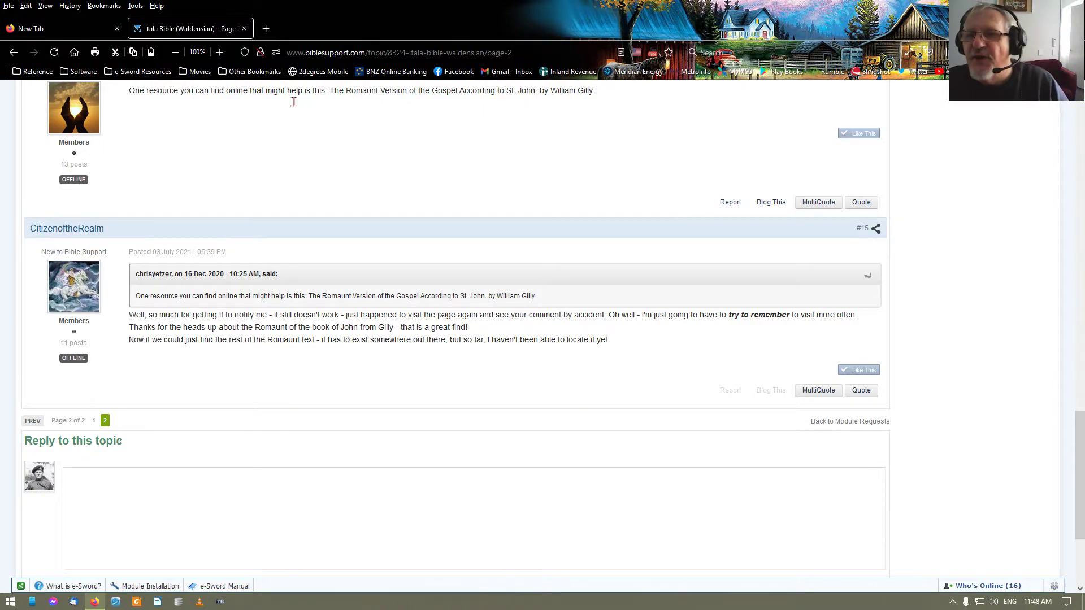
Browse the topic's quick navigation and followers, then open Notification Preferences from Settings
scroll(up, 3)
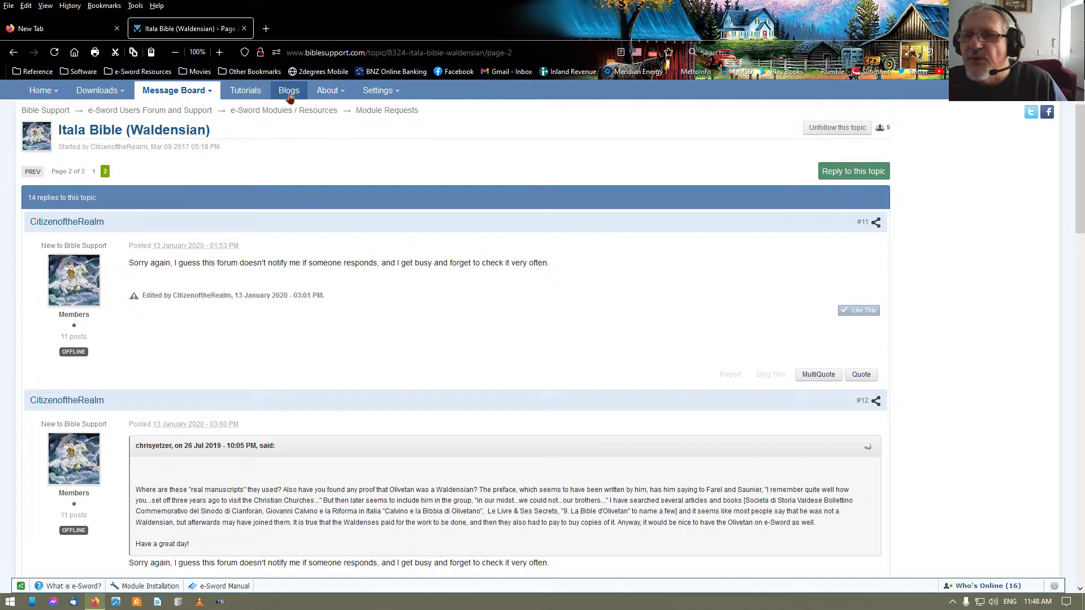
scroll(down, 3)
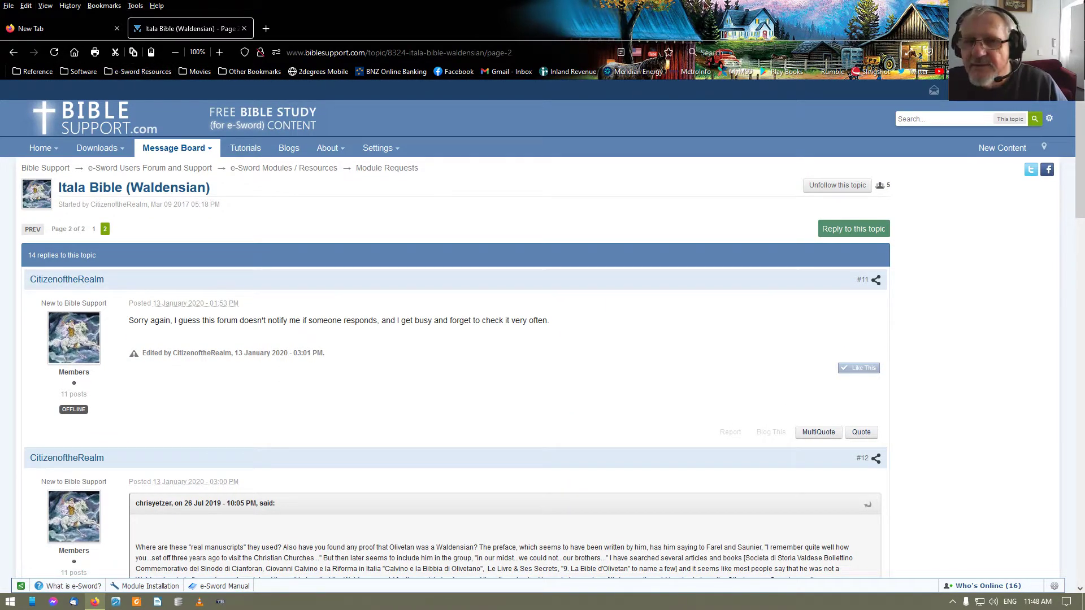
mouse_move(268, 300)
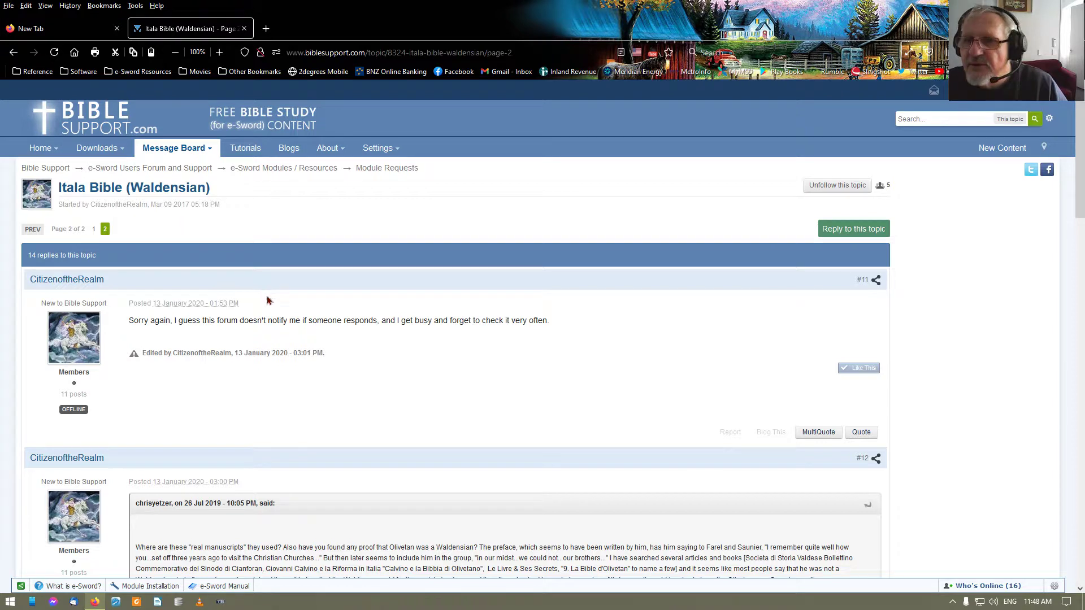
mouse_move(999, 233)
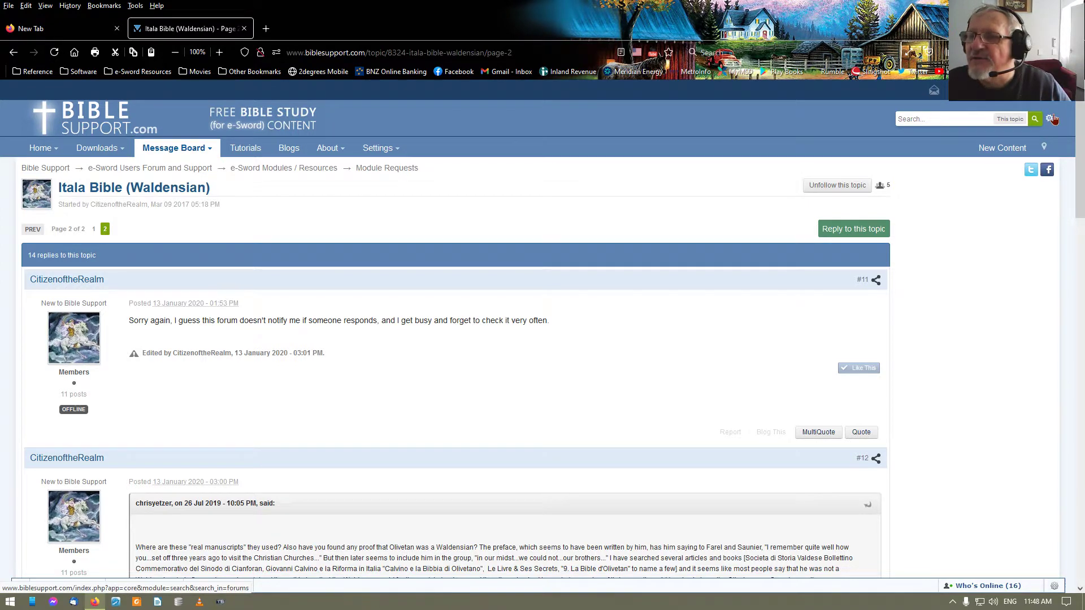
mouse_move(1049, 118)
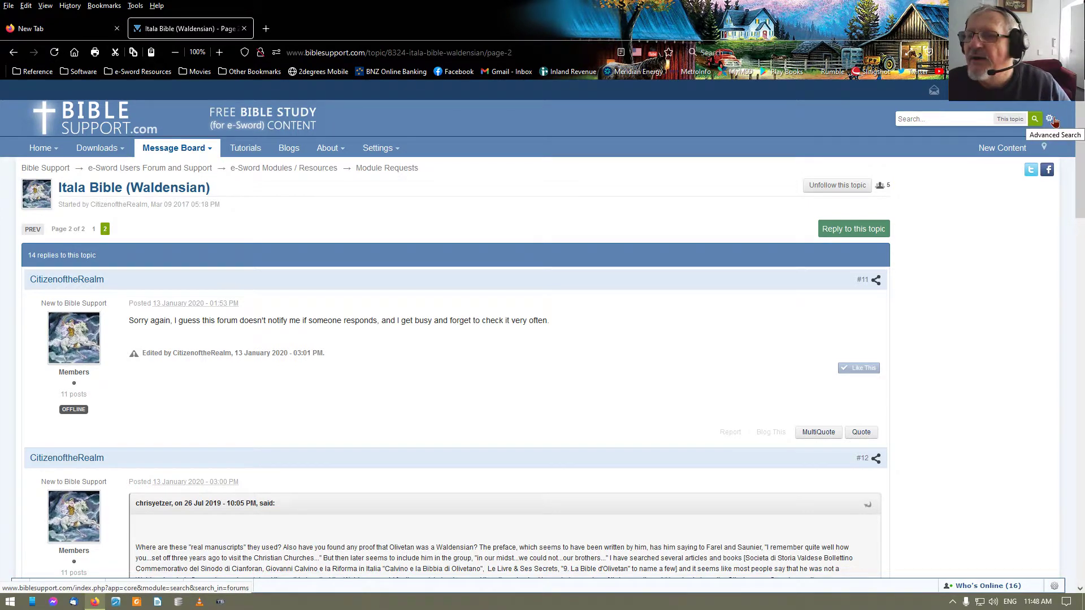
mouse_move(1047, 147)
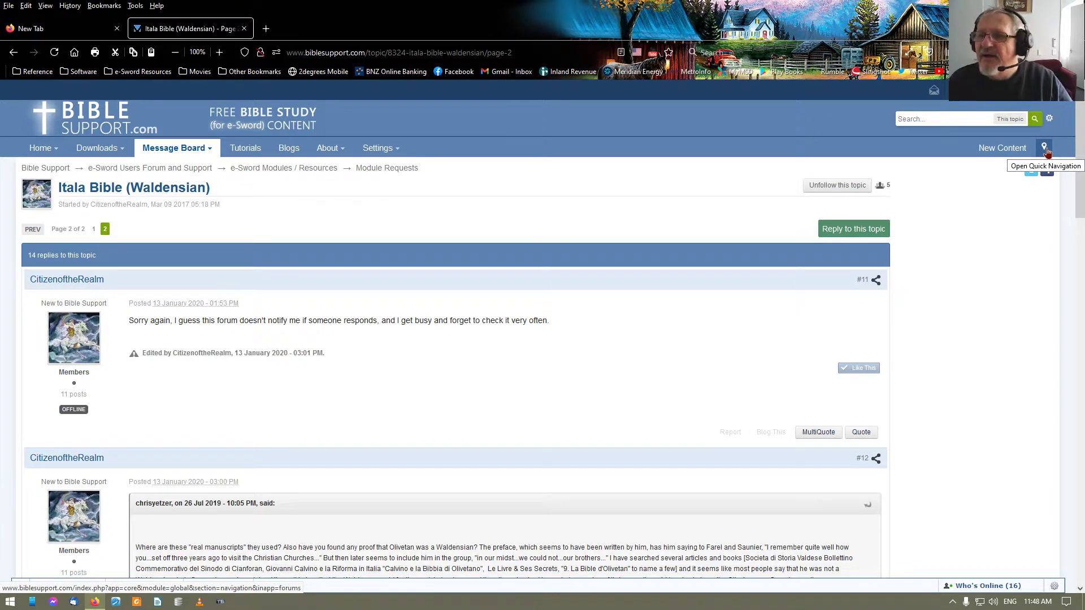
click(1045, 147)
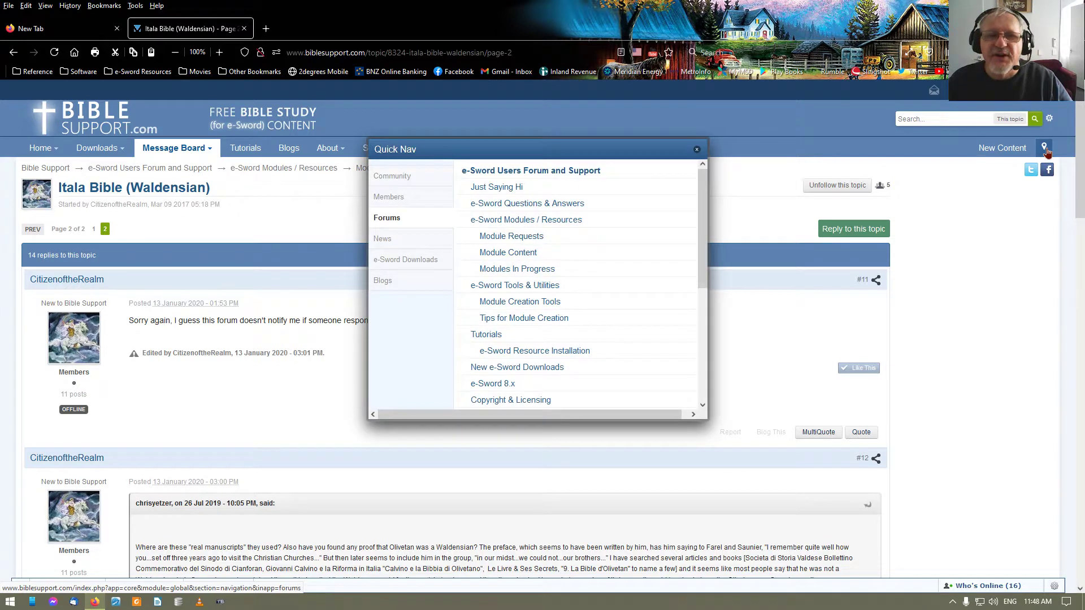
mouse_move(444, 220)
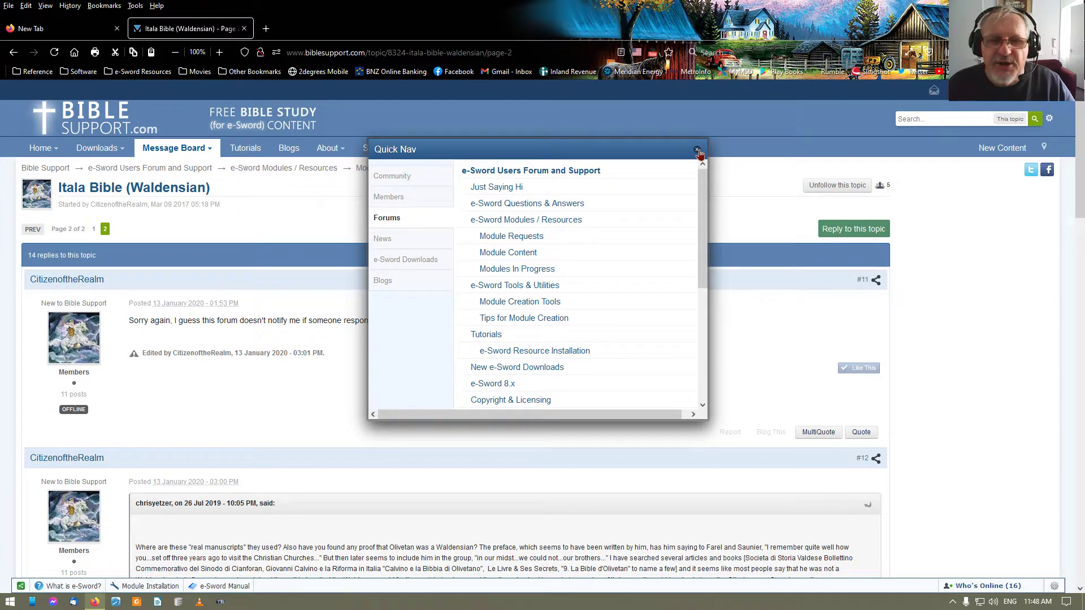
click(698, 149)
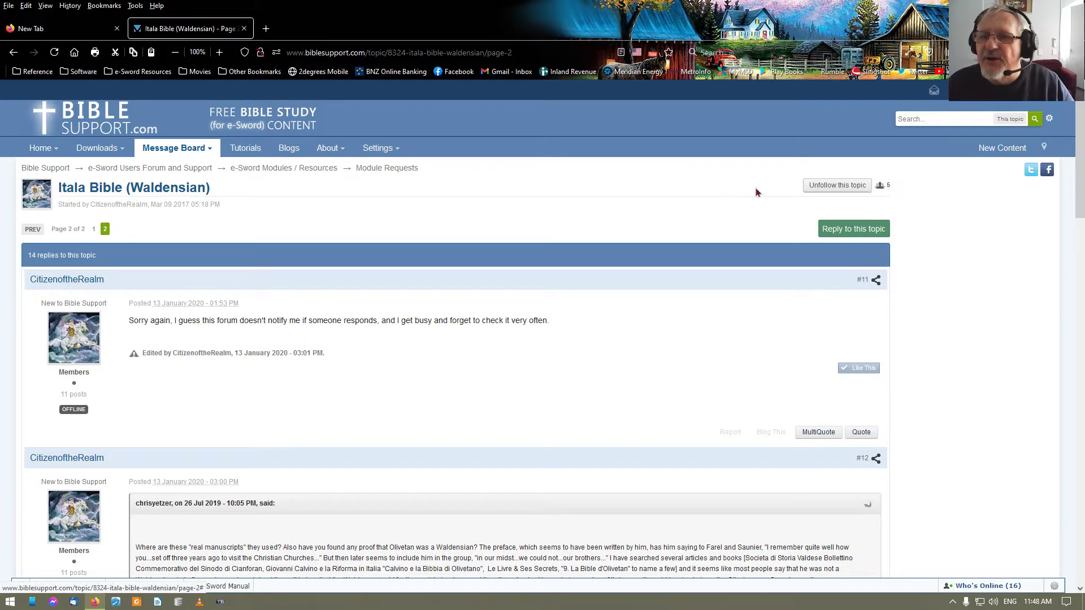
mouse_move(891, 185)
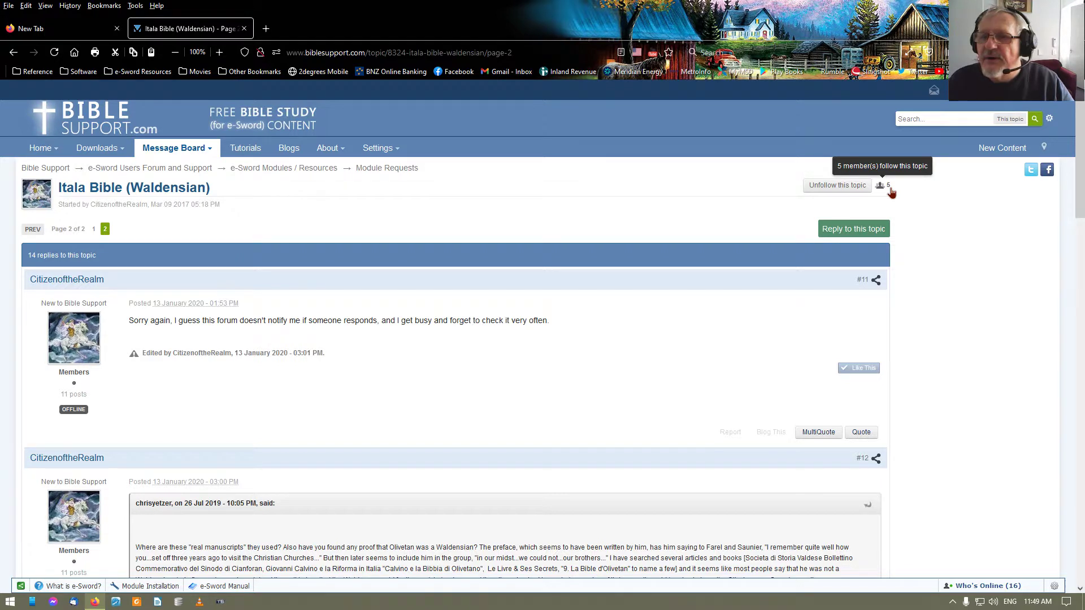
mouse_move(836, 185)
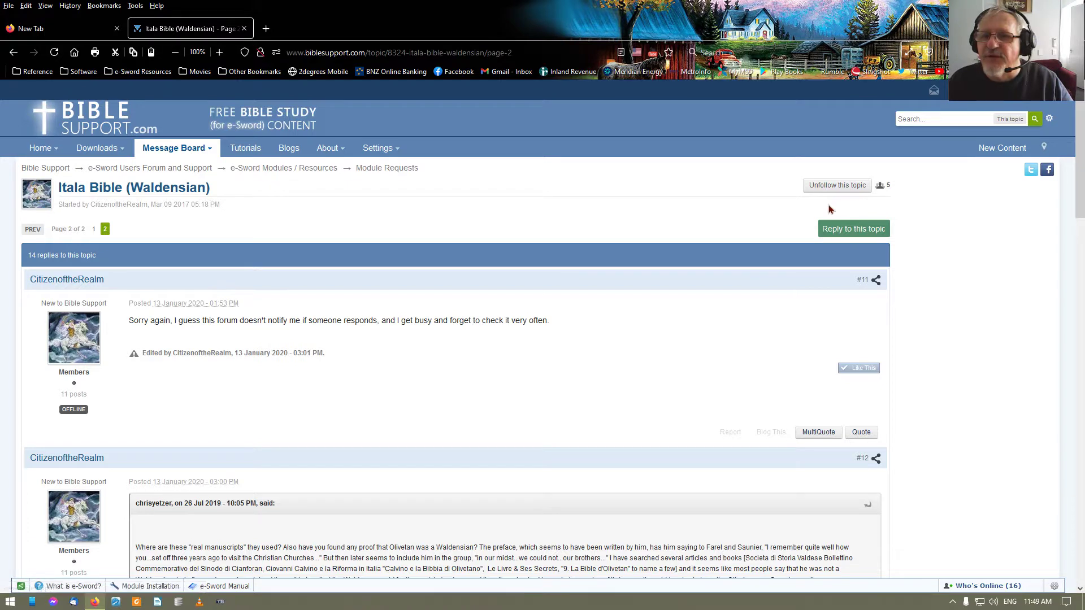
mouse_move(836, 185)
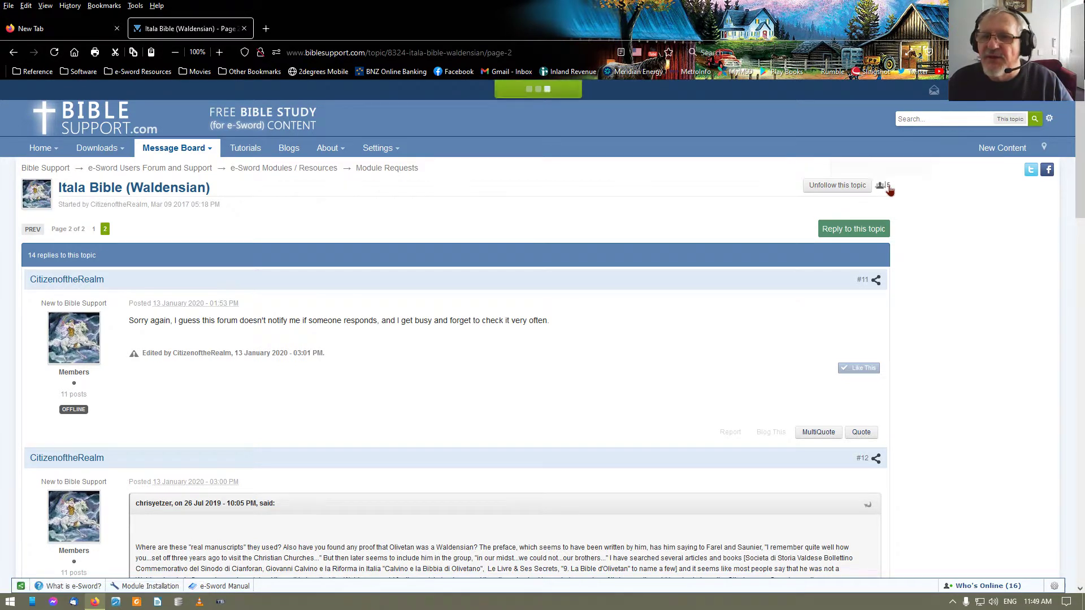
click(882, 185)
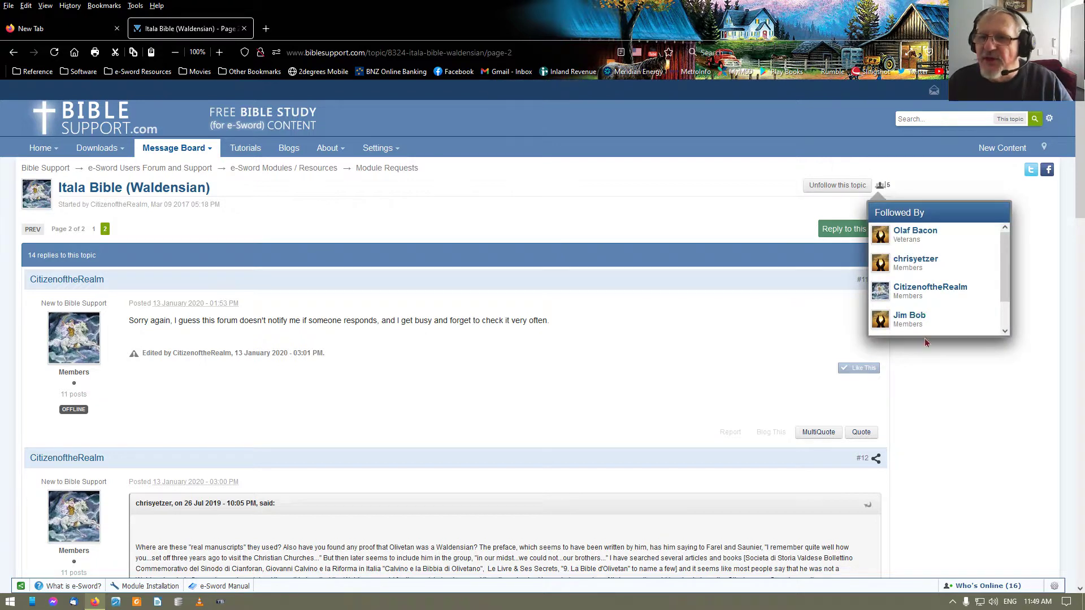
mouse_move(912, 300)
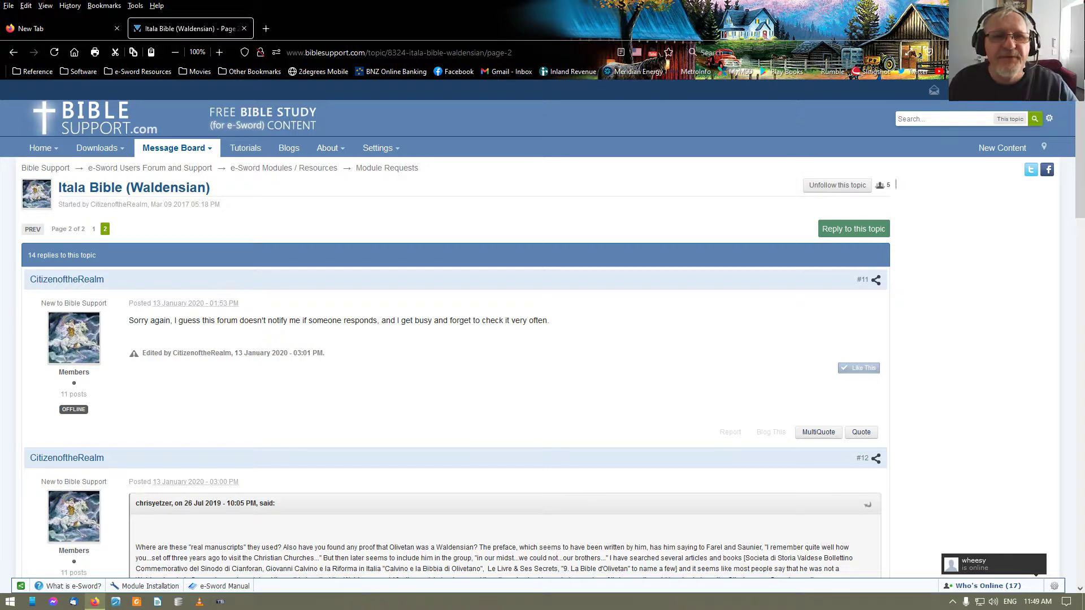
mouse_move(427, 152)
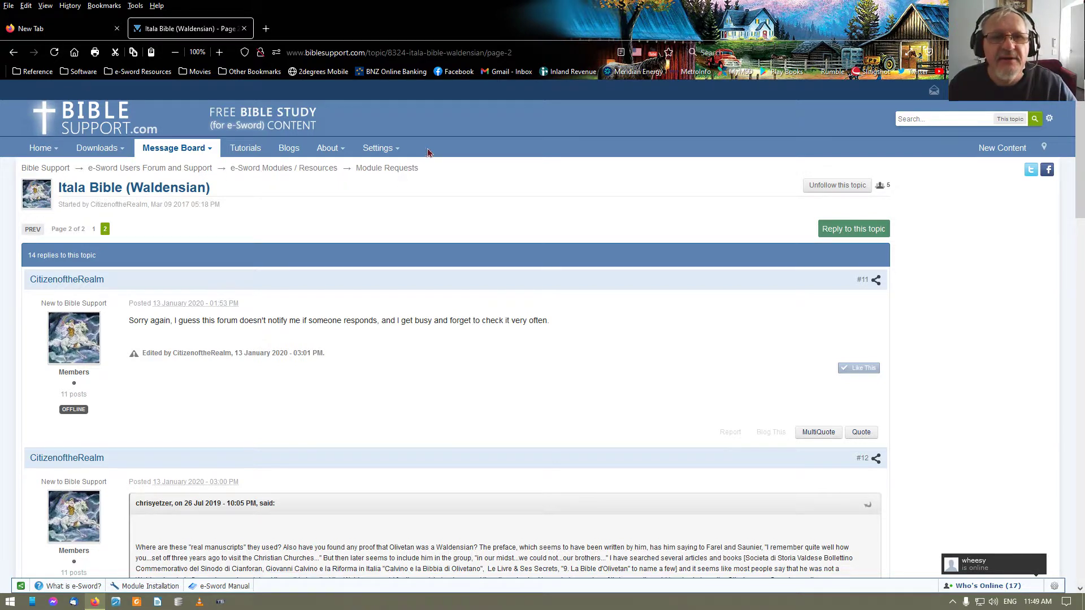
click(377, 147)
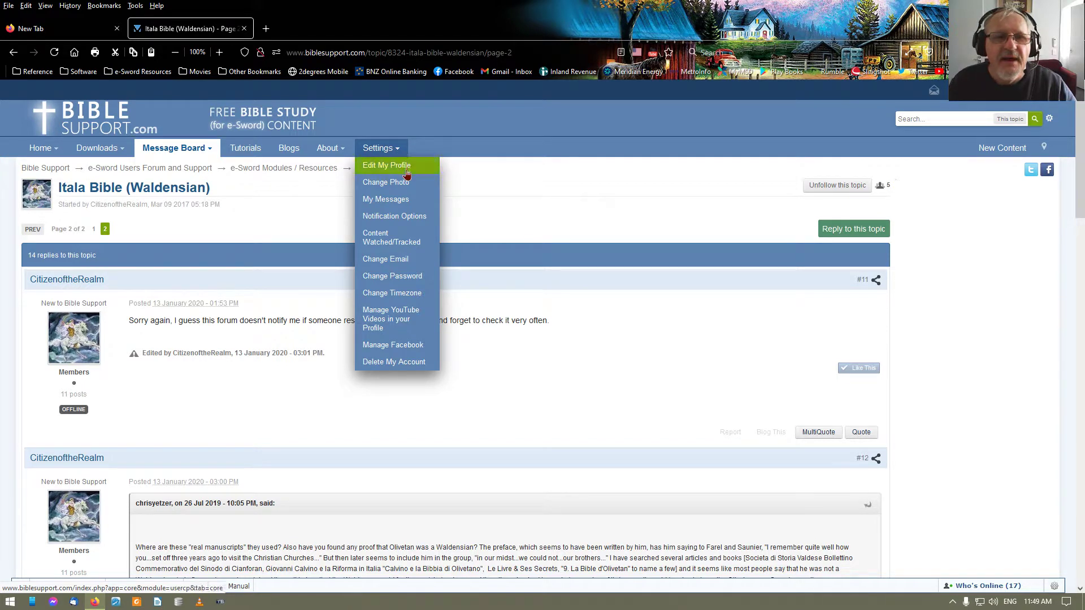
mouse_move(391, 236)
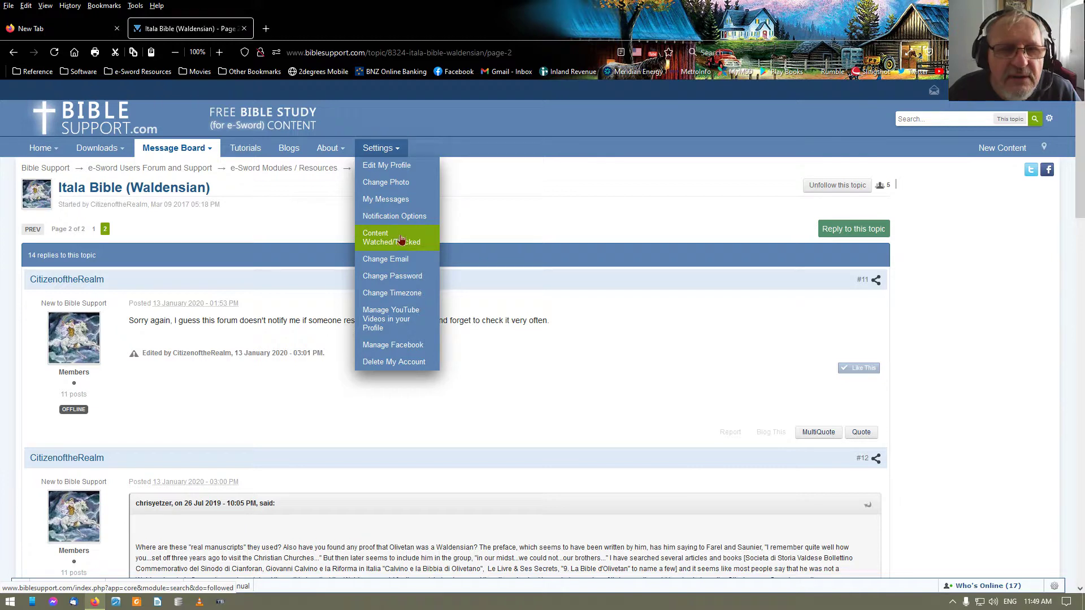
mouse_move(386, 200)
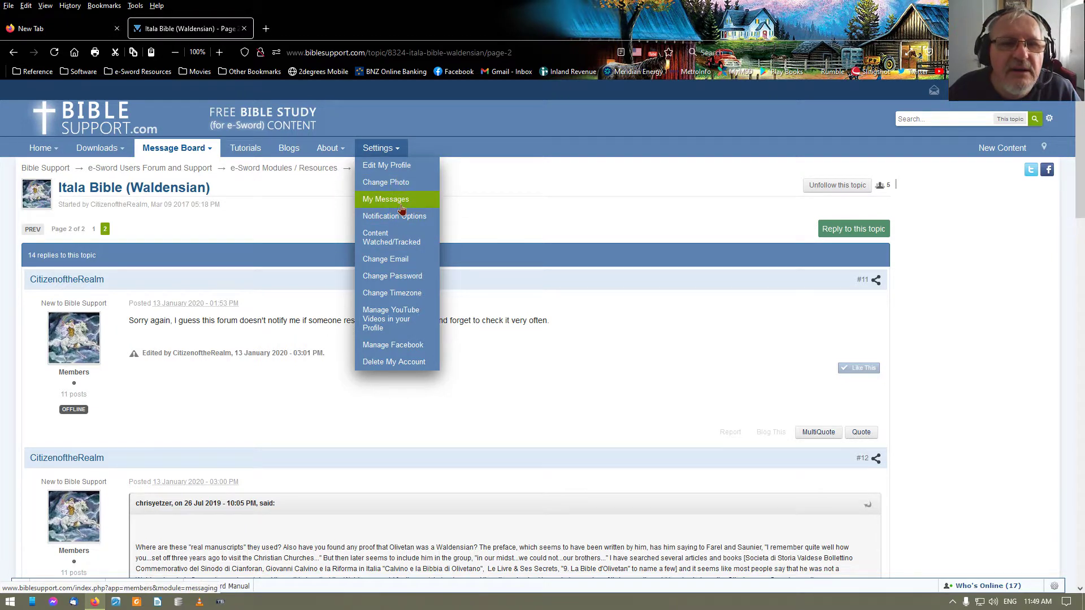
mouse_move(394, 216)
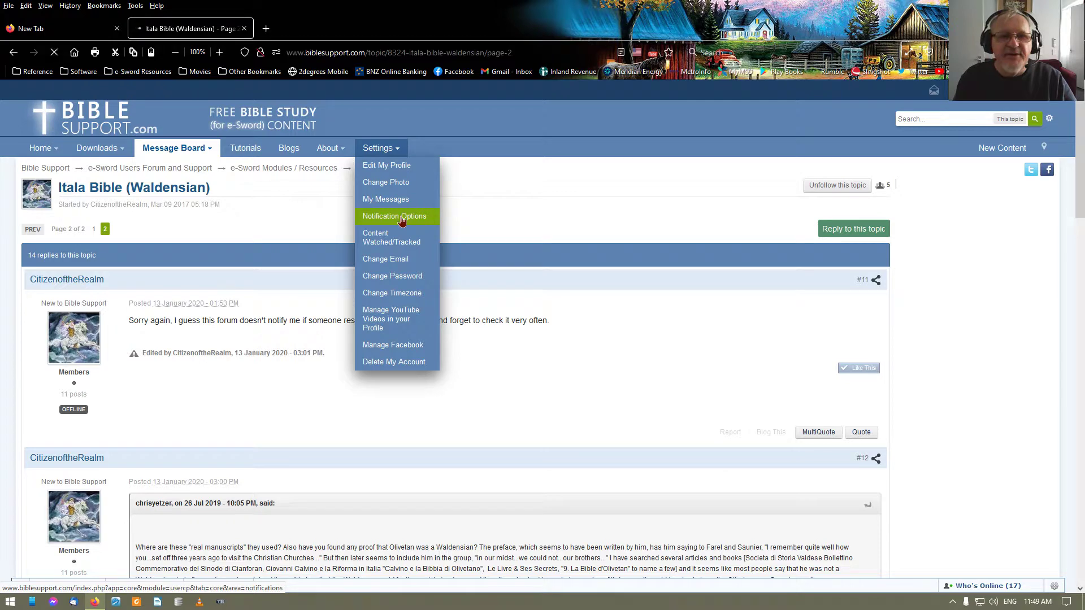
click(395, 216)
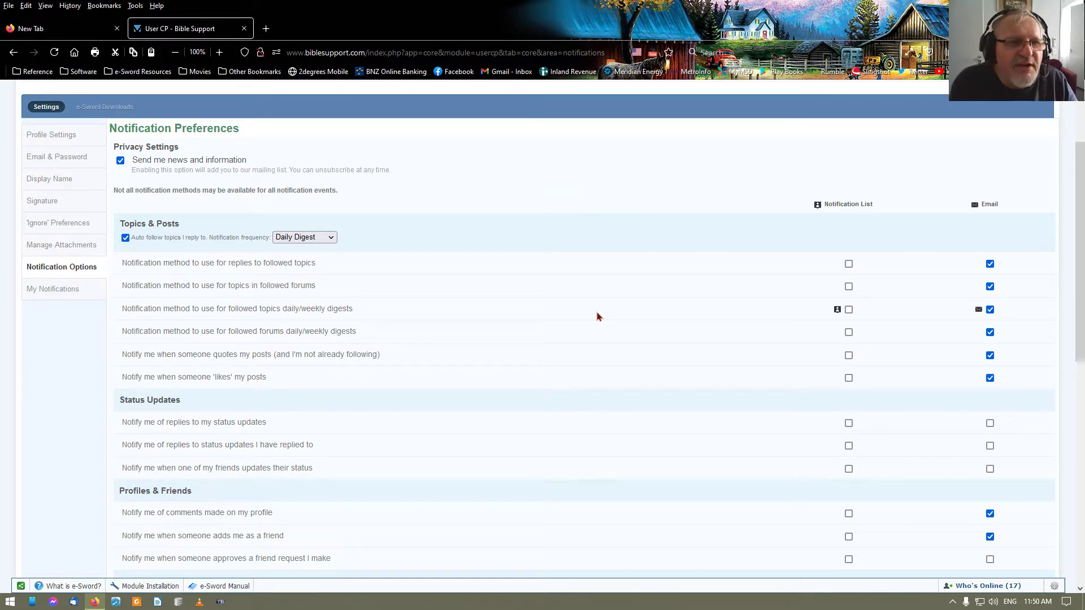
mouse_move(419, 323)
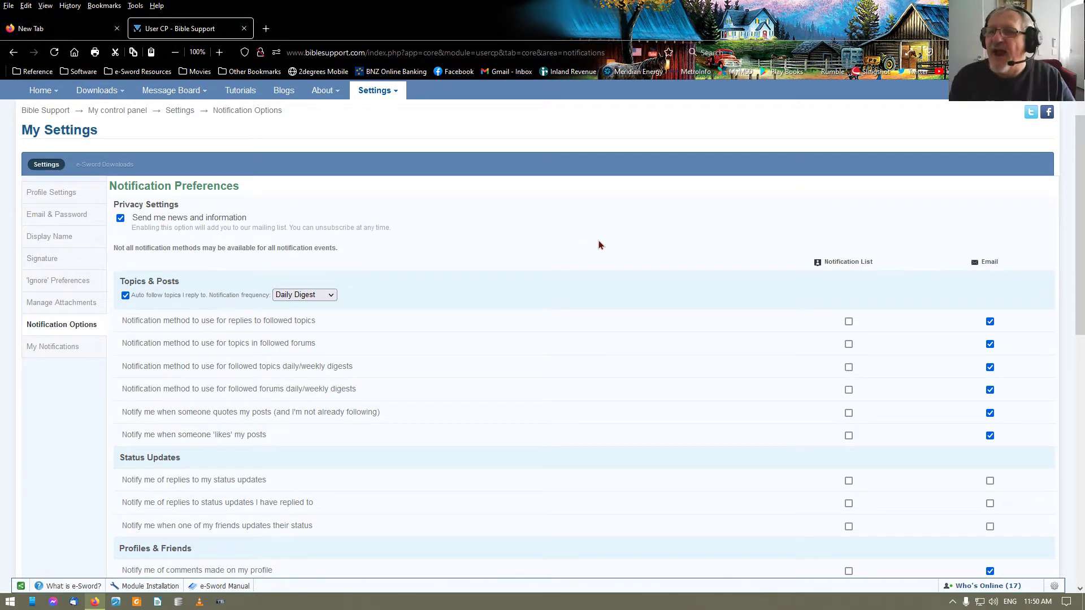
mouse_move(630, 238)
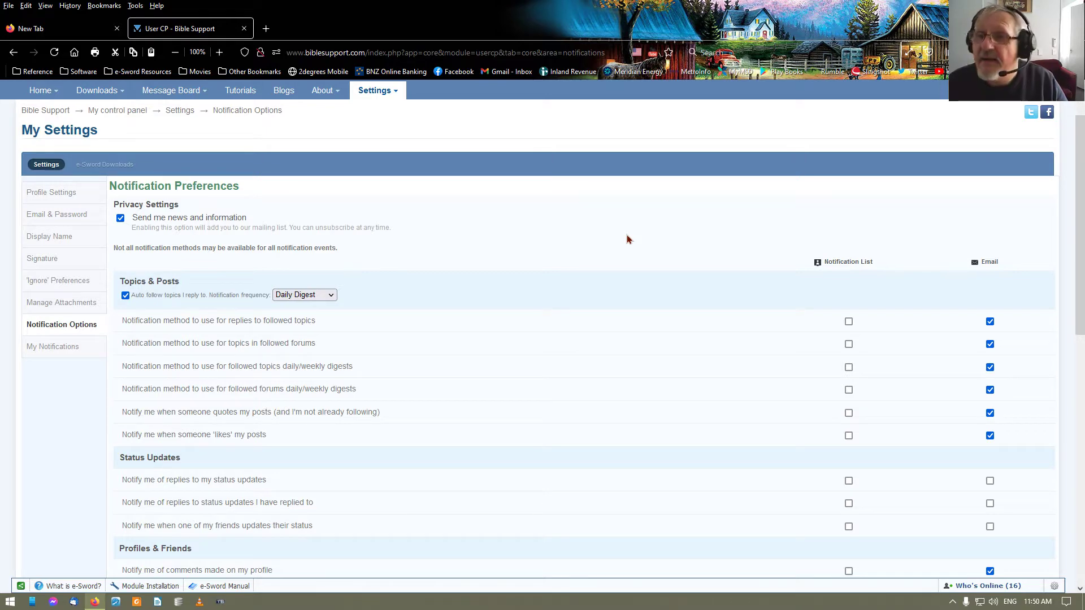
key(alt+z)
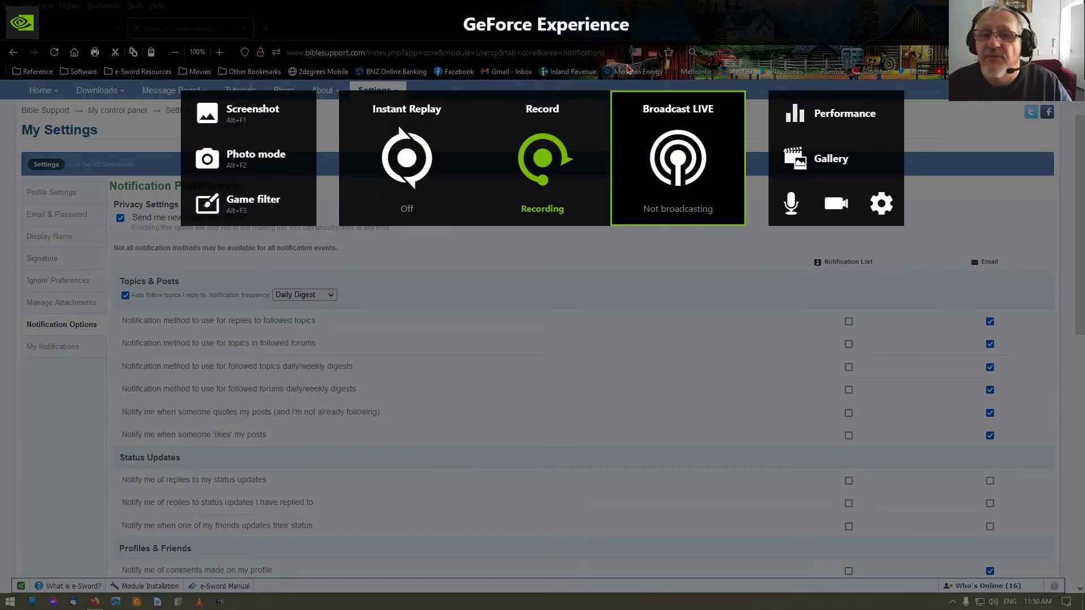
mouse_move(733, 194)
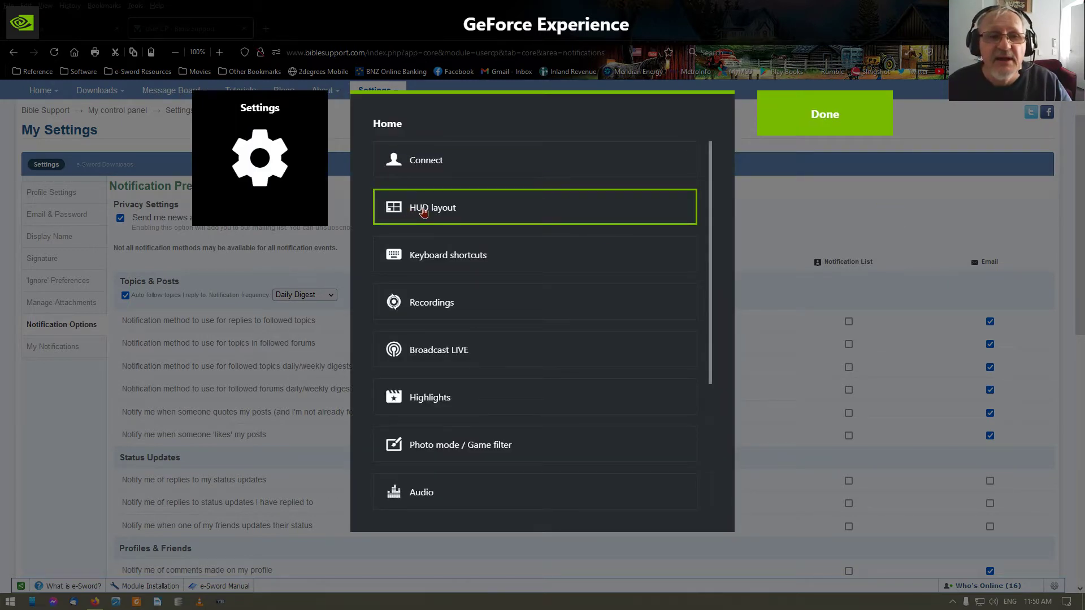
click(432, 207)
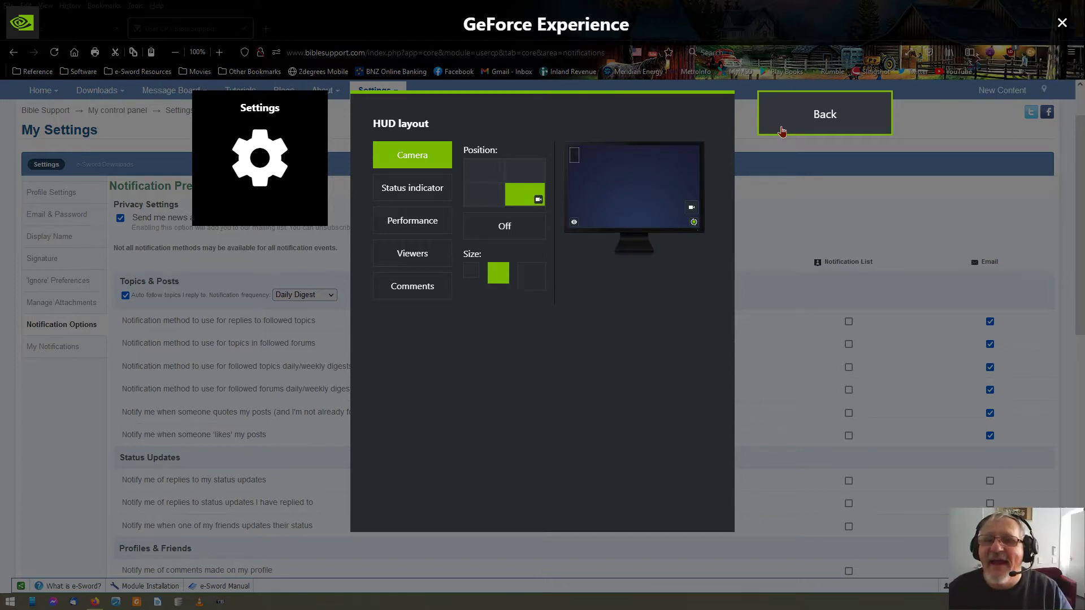
click(824, 114)
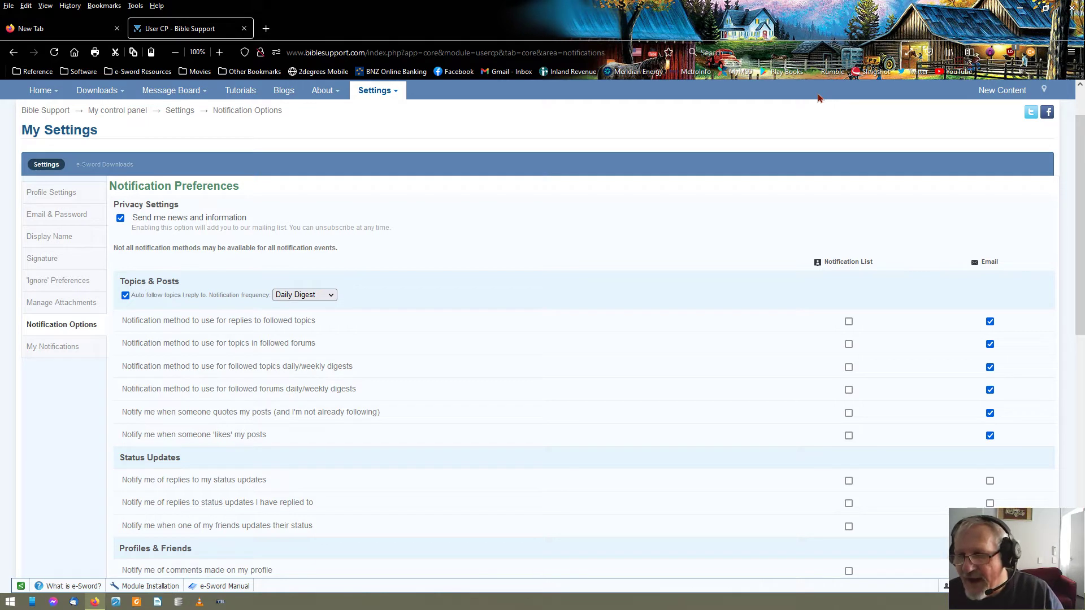
mouse_move(819, 91)
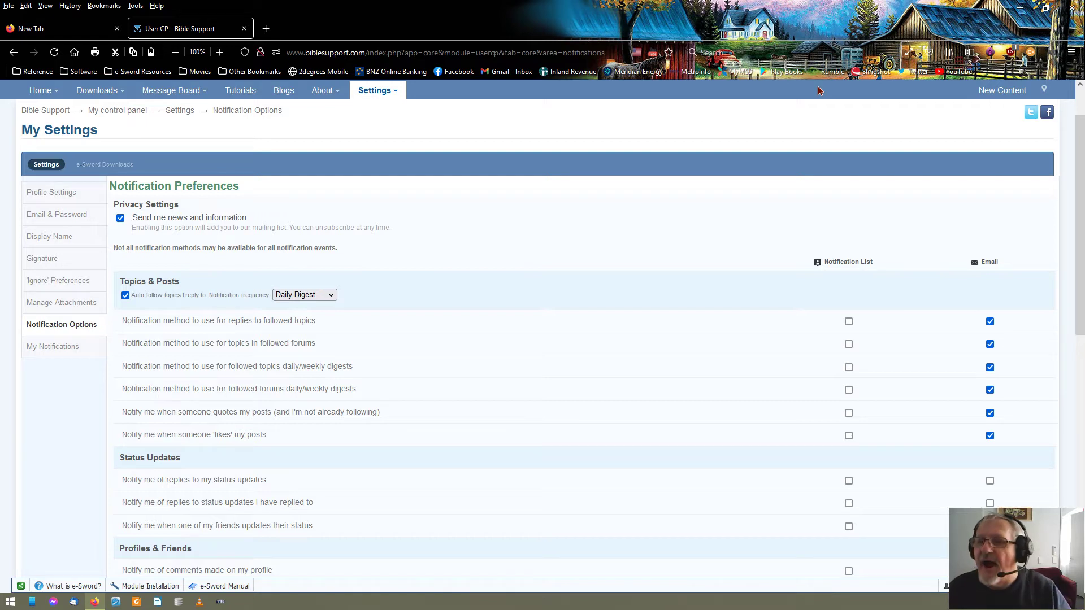
mouse_move(1017, 198)
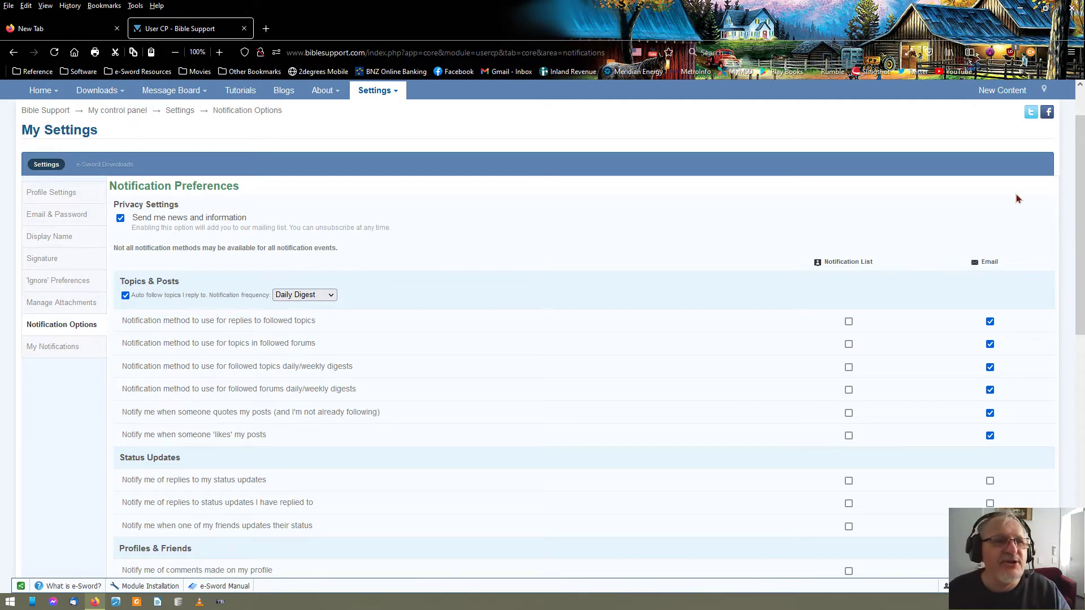
mouse_move(835, 116)
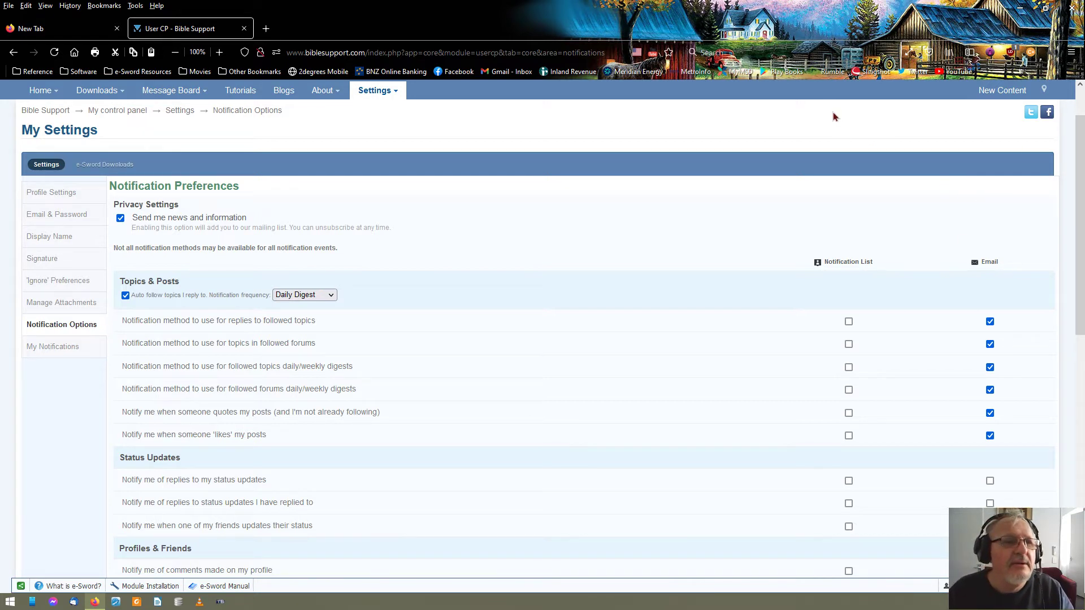
scroll(down, 3)
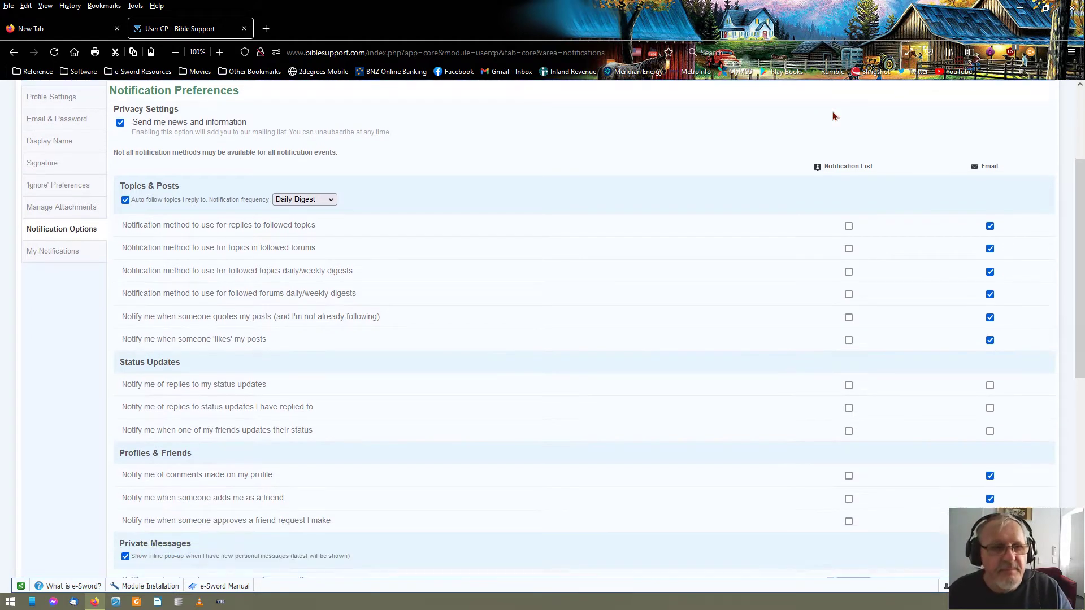
scroll(down, 3)
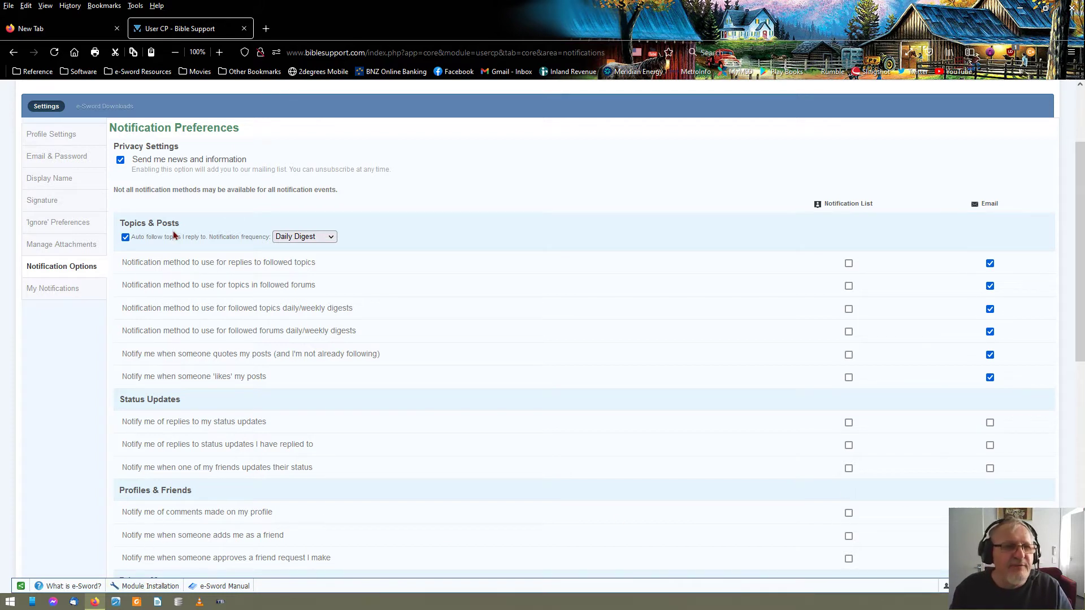
mouse_move(52, 289)
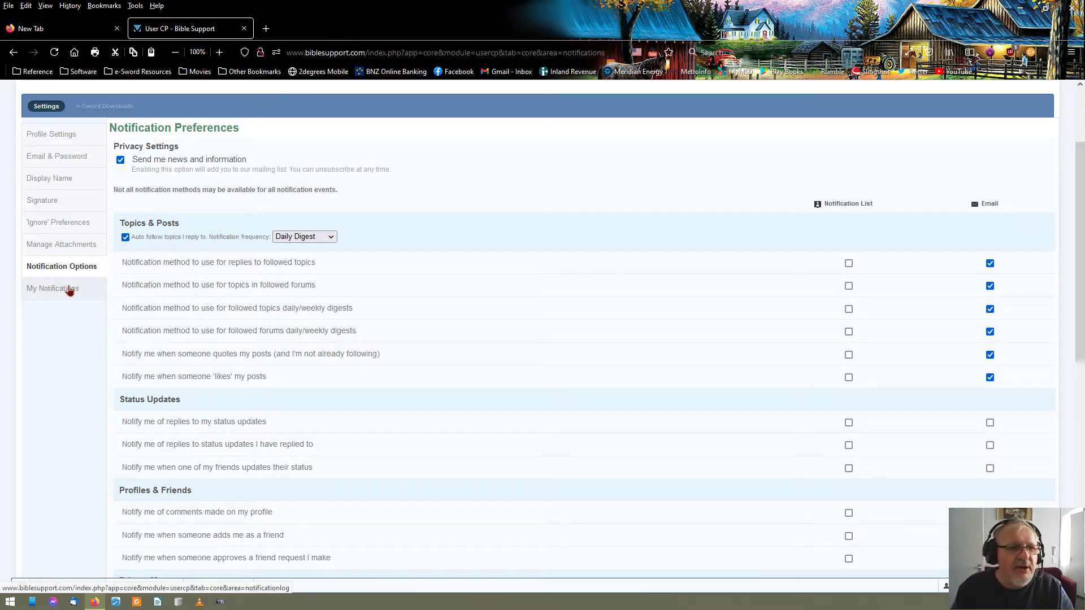
Open My Notifications to see saved conversation and file-comment notifications
click(52, 289)
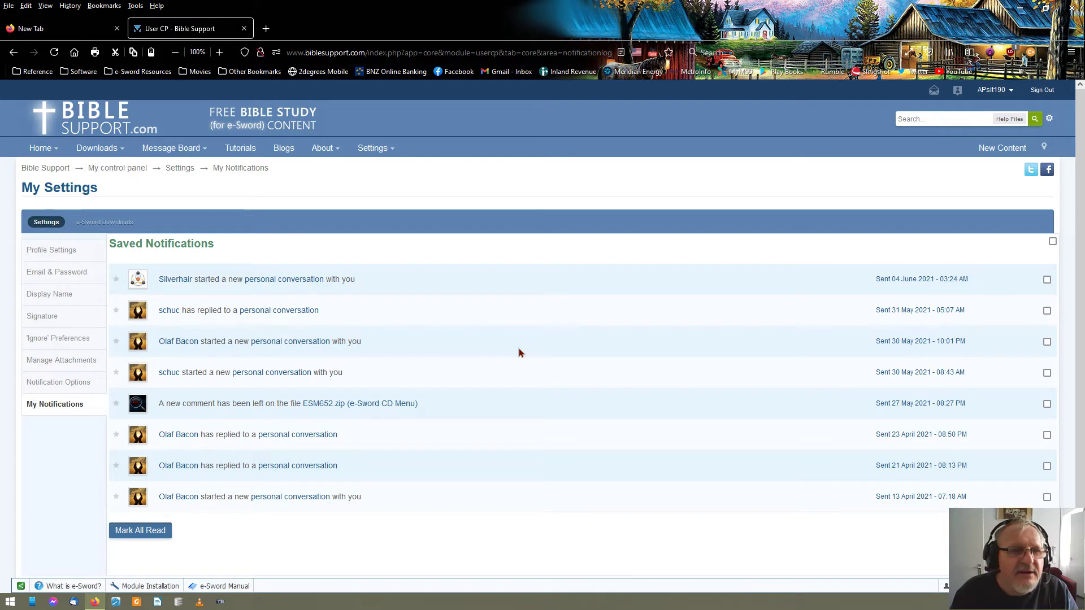
mouse_move(224, 292)
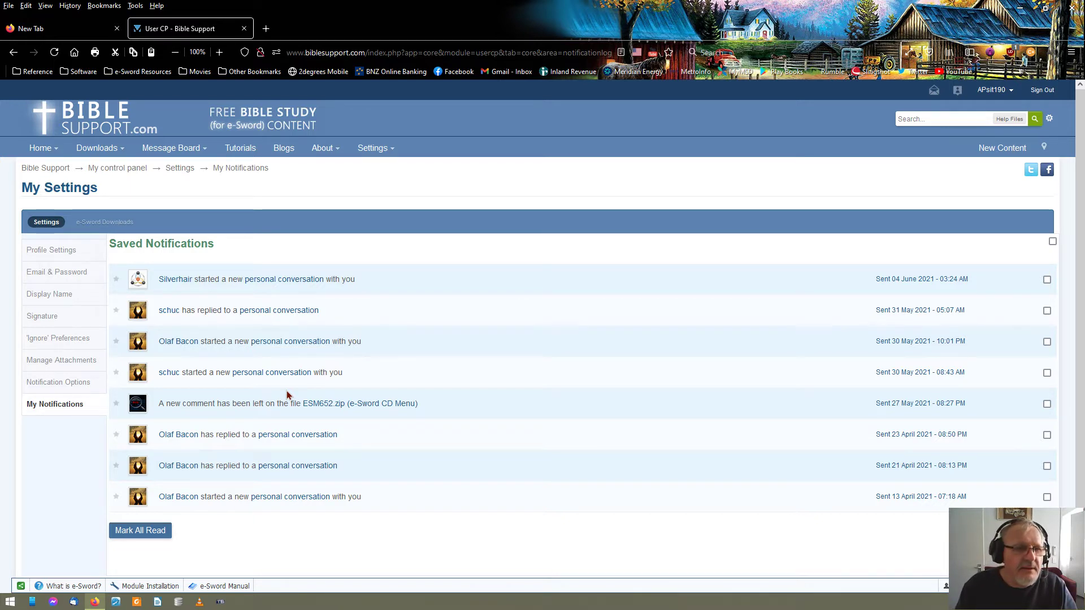
mouse_move(299, 386)
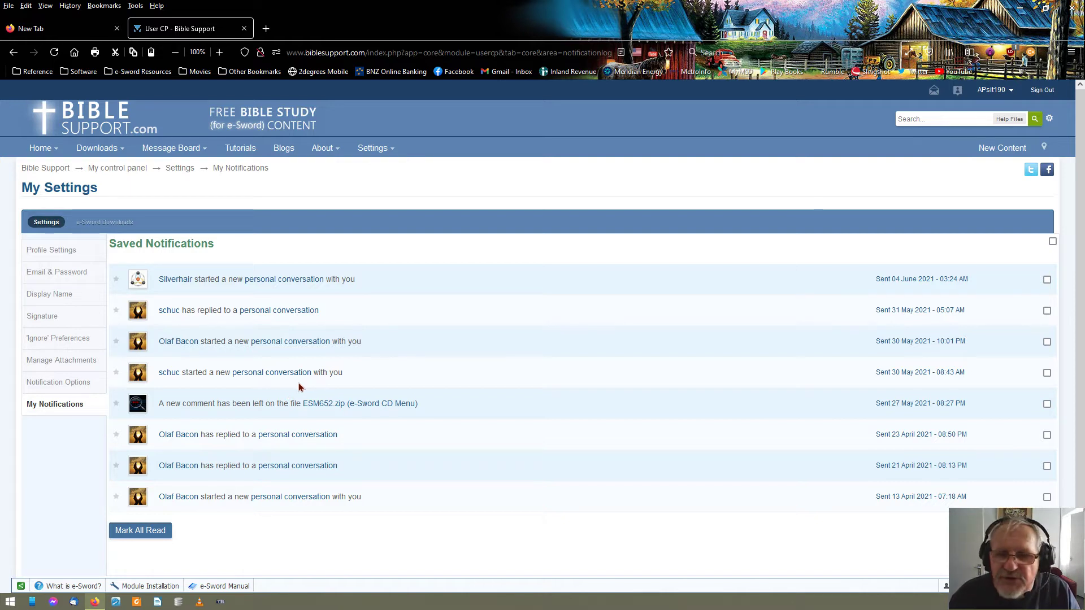
mouse_move(283, 496)
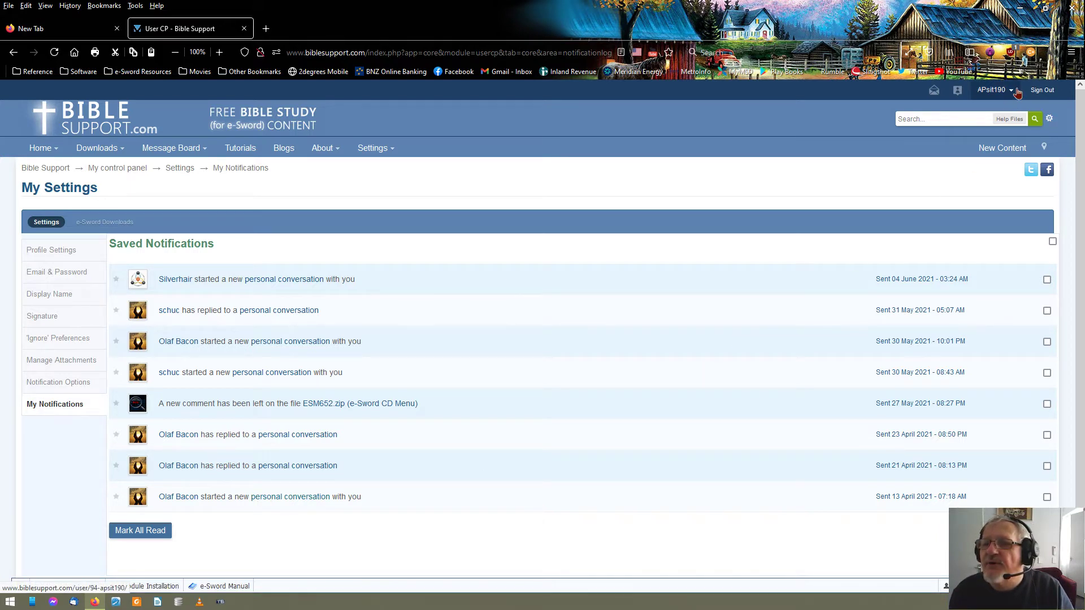
click(991, 90)
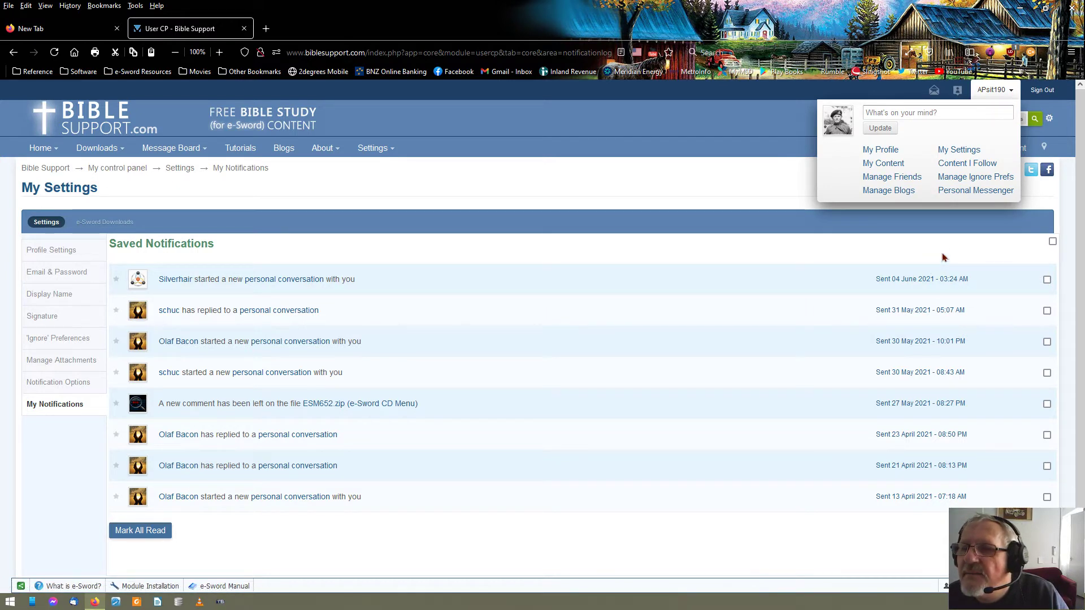
mouse_move(976, 191)
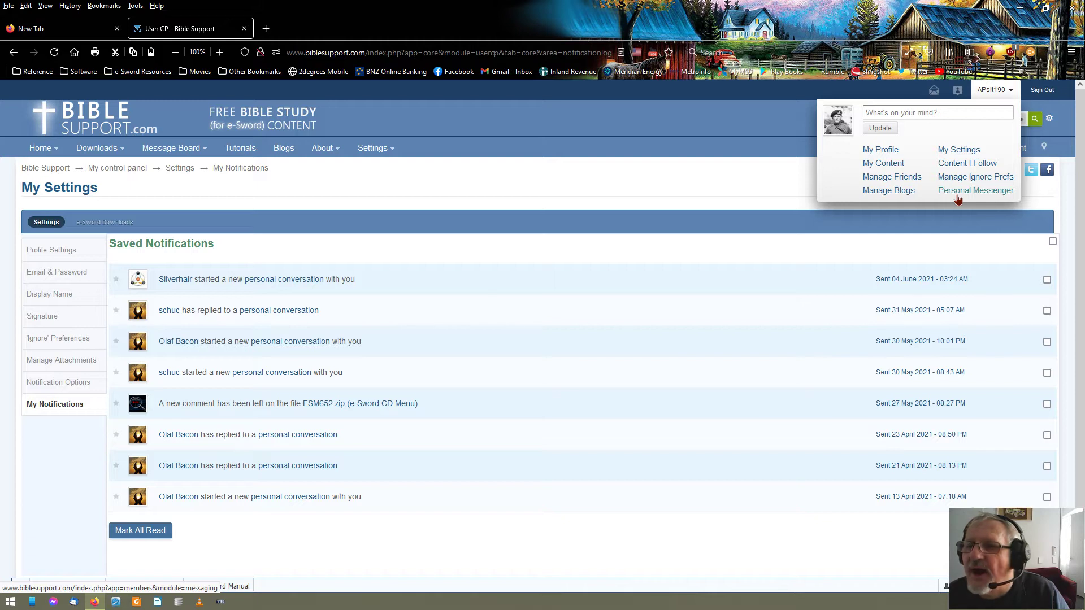
mouse_move(975, 177)
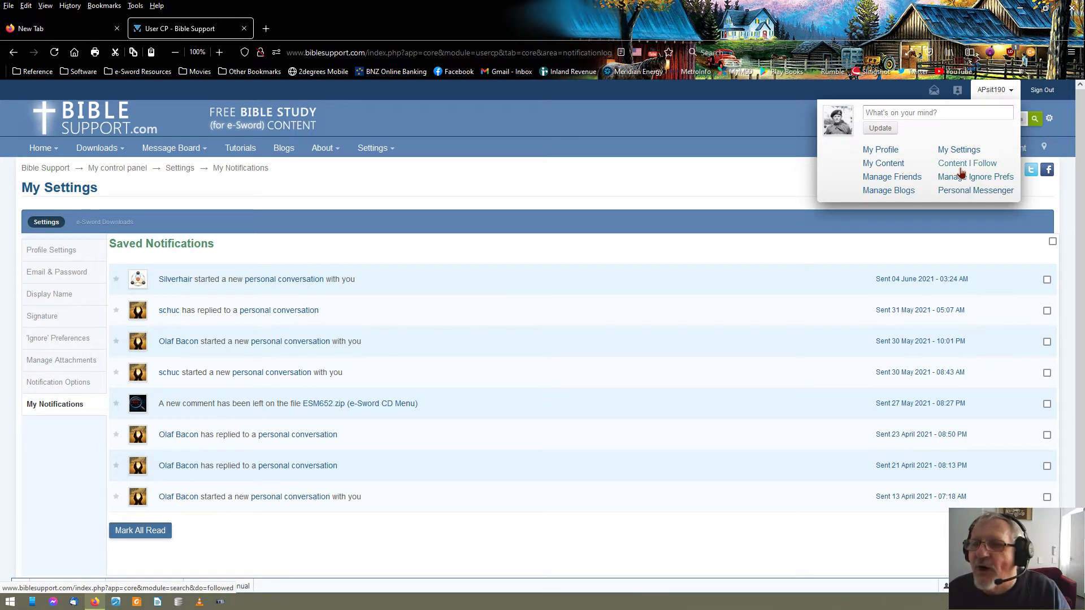
mouse_move(967, 163)
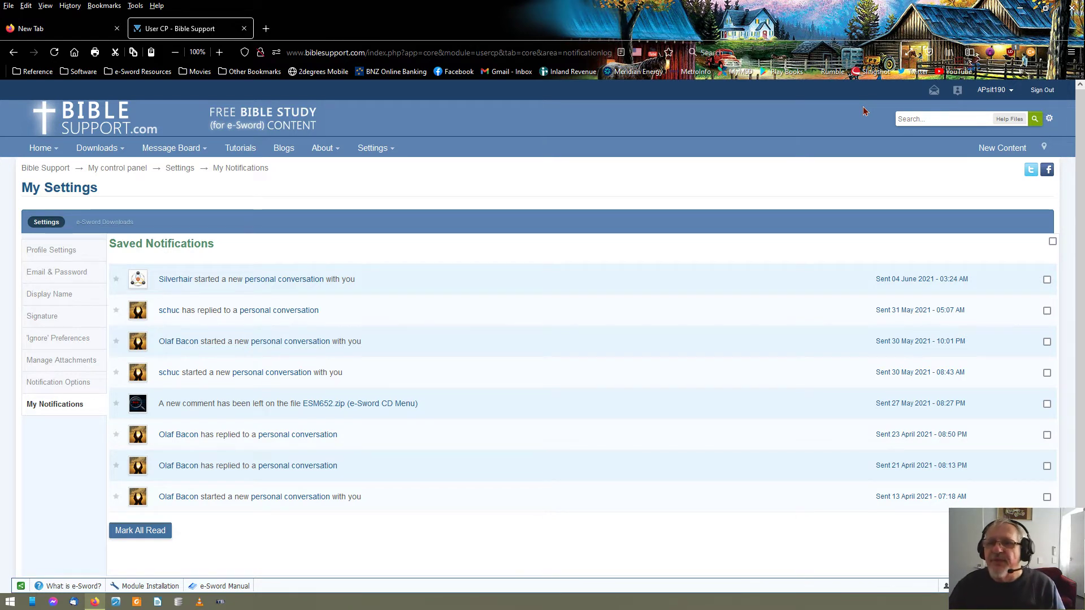
mouse_move(710, 177)
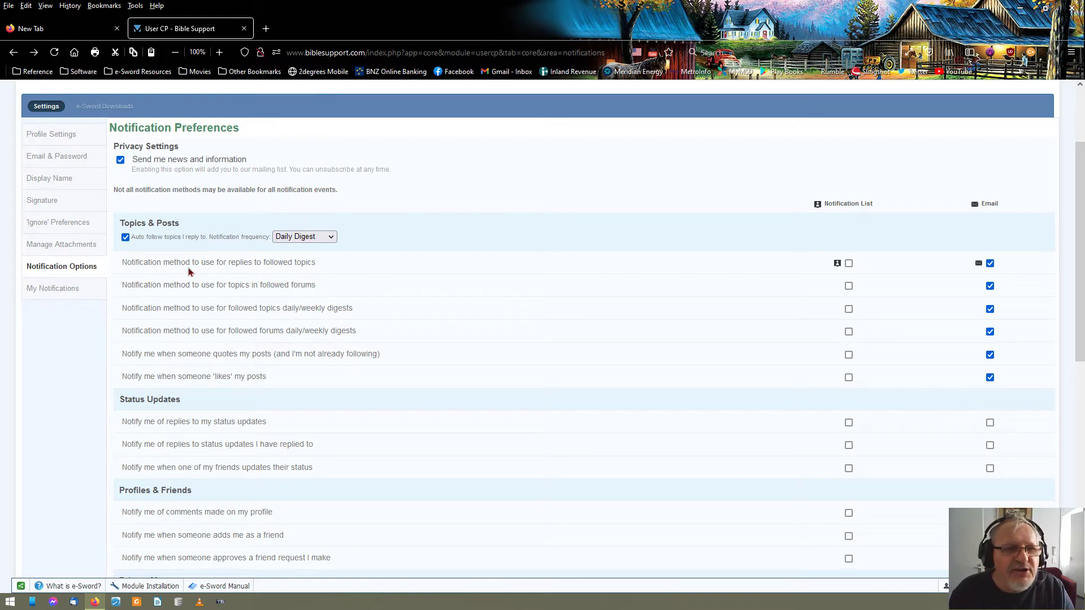
mouse_move(275, 271)
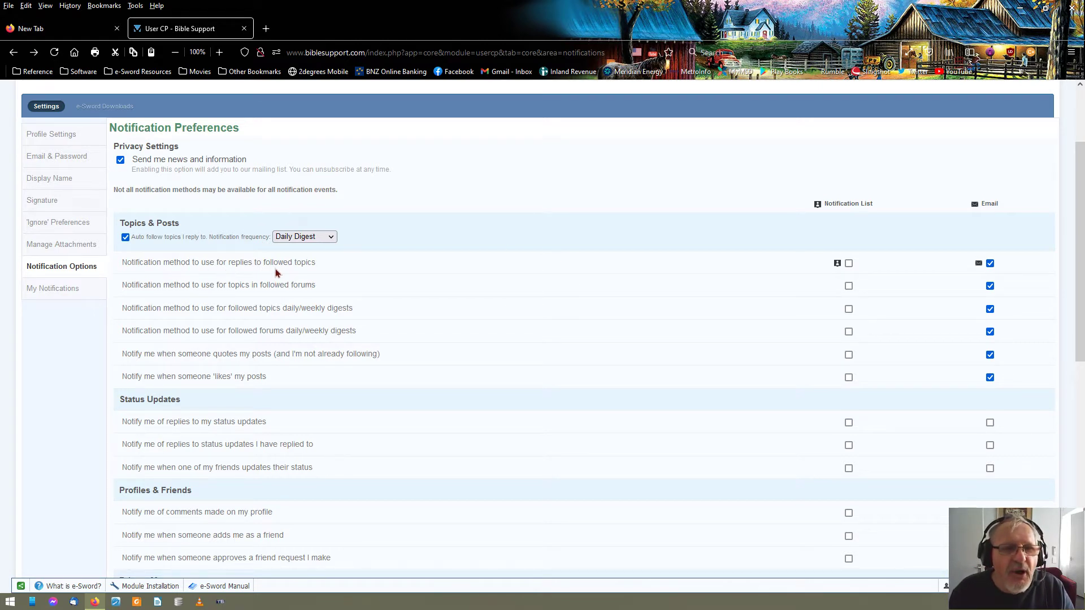
mouse_move(284, 277)
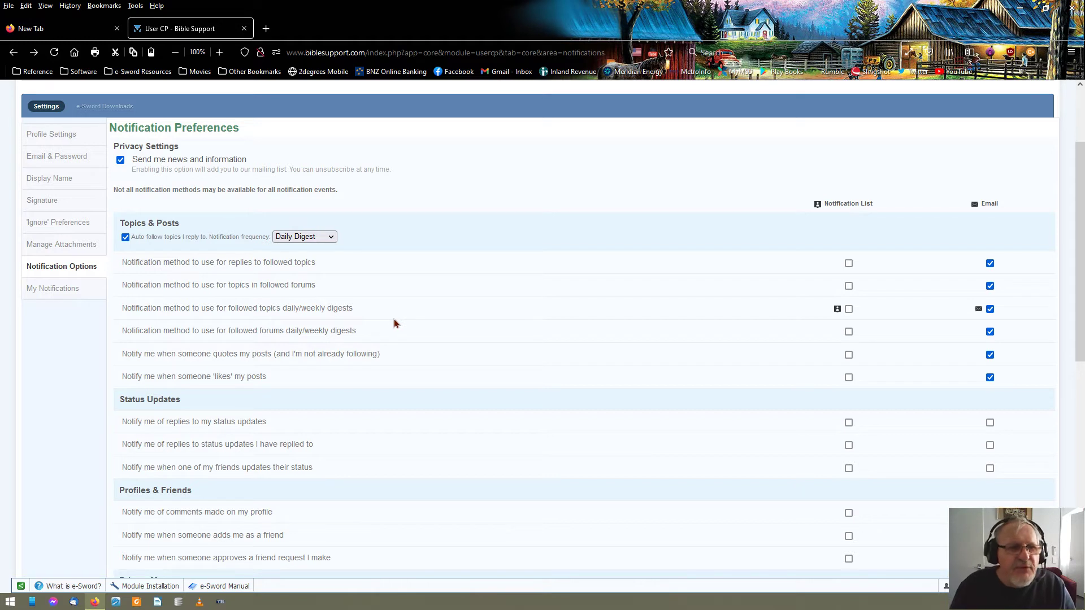
mouse_move(135, 324)
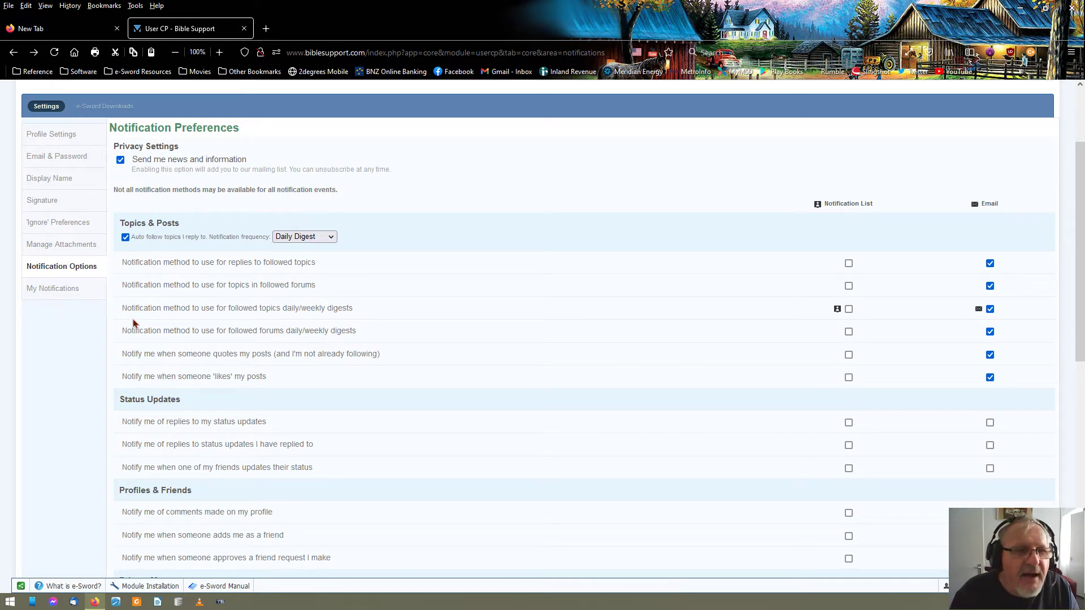
mouse_move(262, 321)
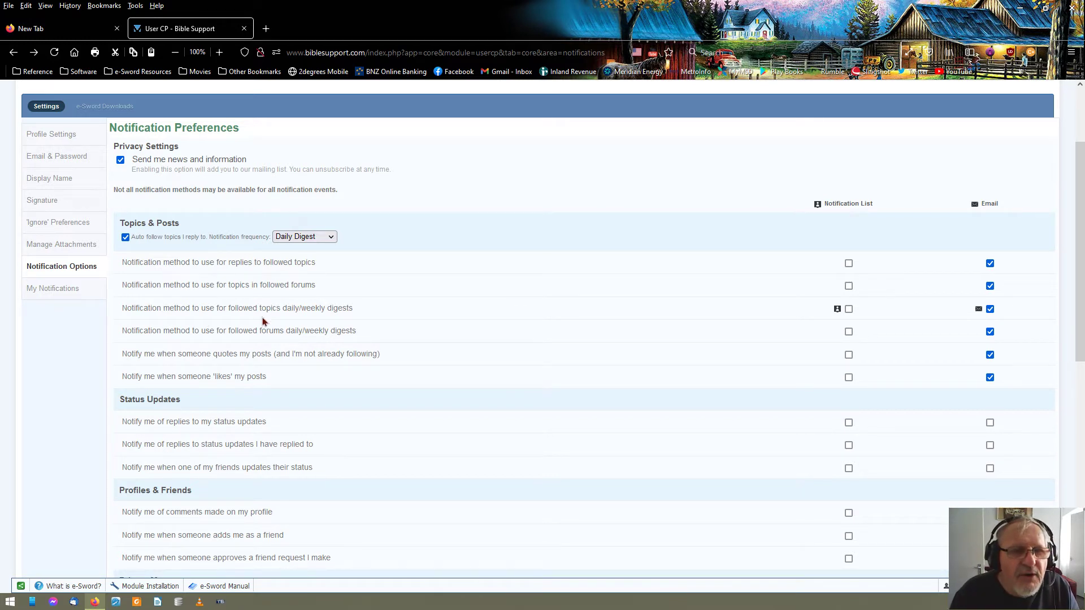
mouse_move(296, 321)
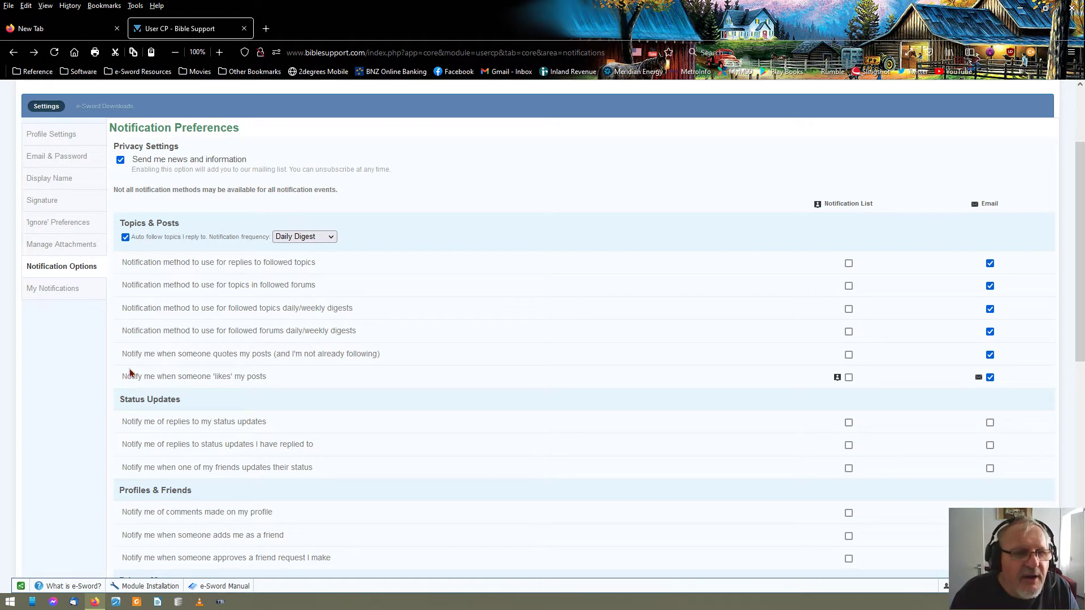
mouse_move(236, 371)
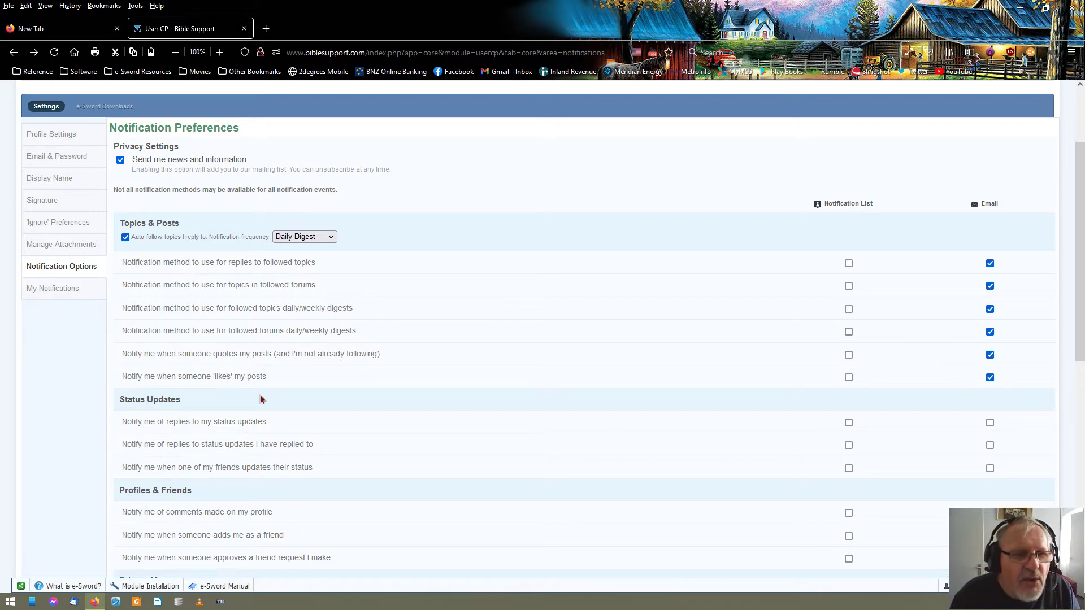
mouse_move(386, 403)
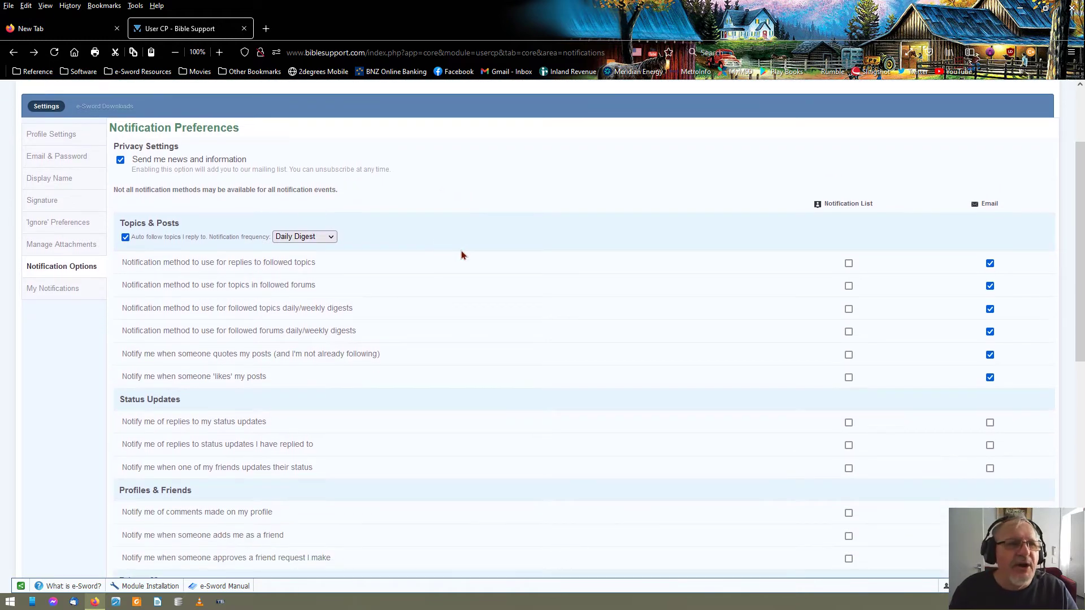
mouse_move(1075, 303)
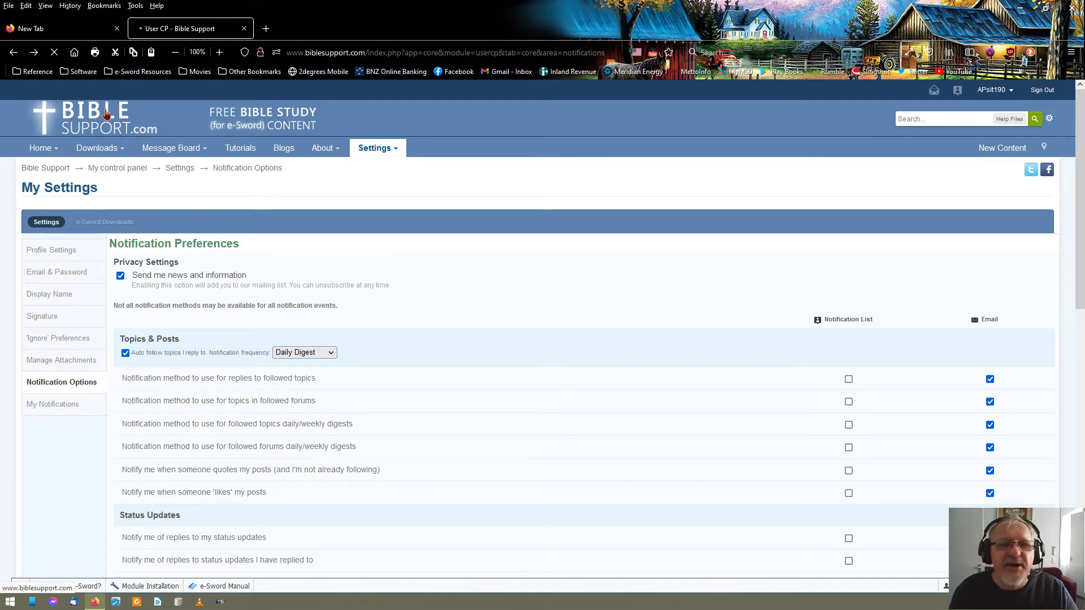
Go to the home page and open the Notifications dropdown showing the ESM652.zip comment
click(97, 116)
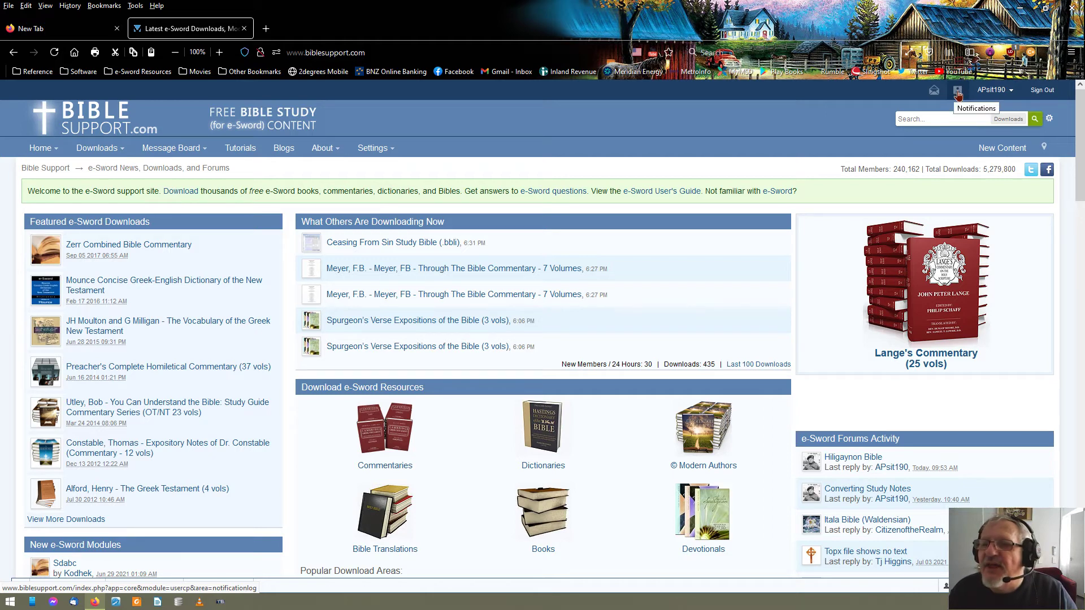
mouse_move(962, 96)
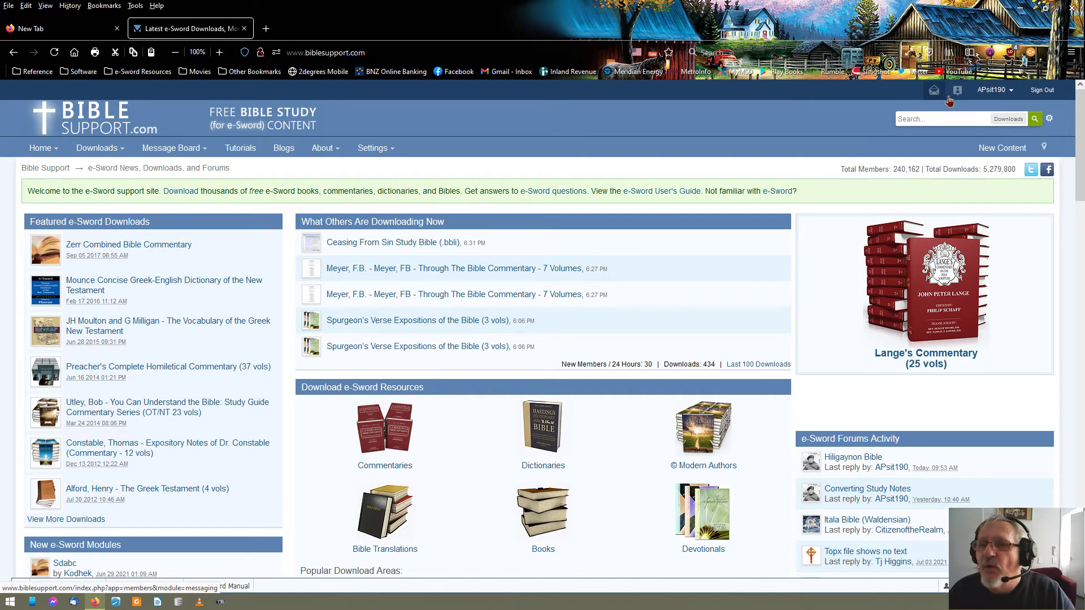
mouse_move(934, 90)
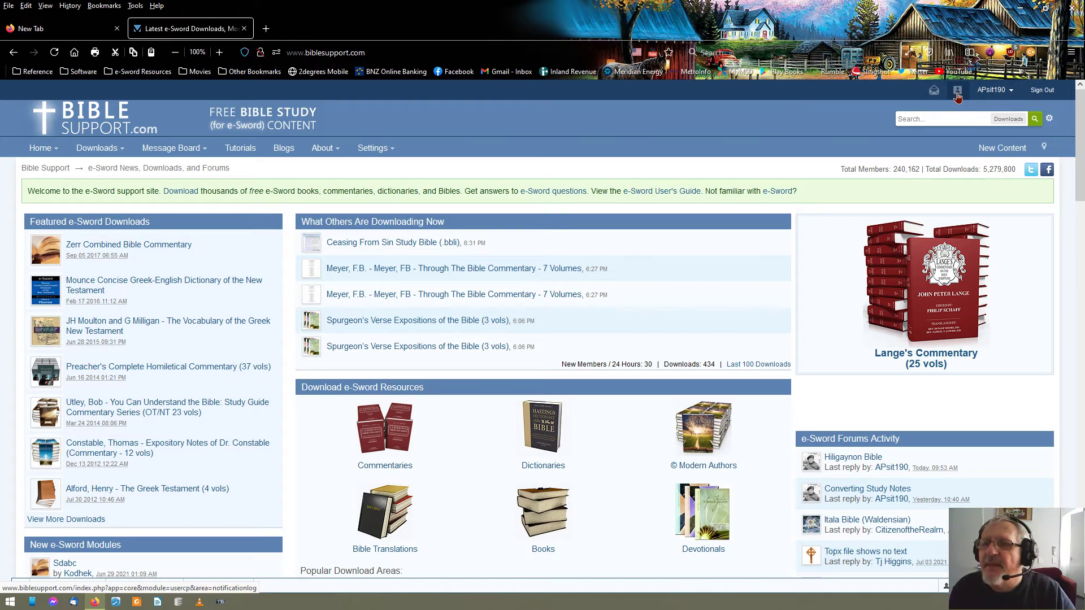
mouse_move(959, 90)
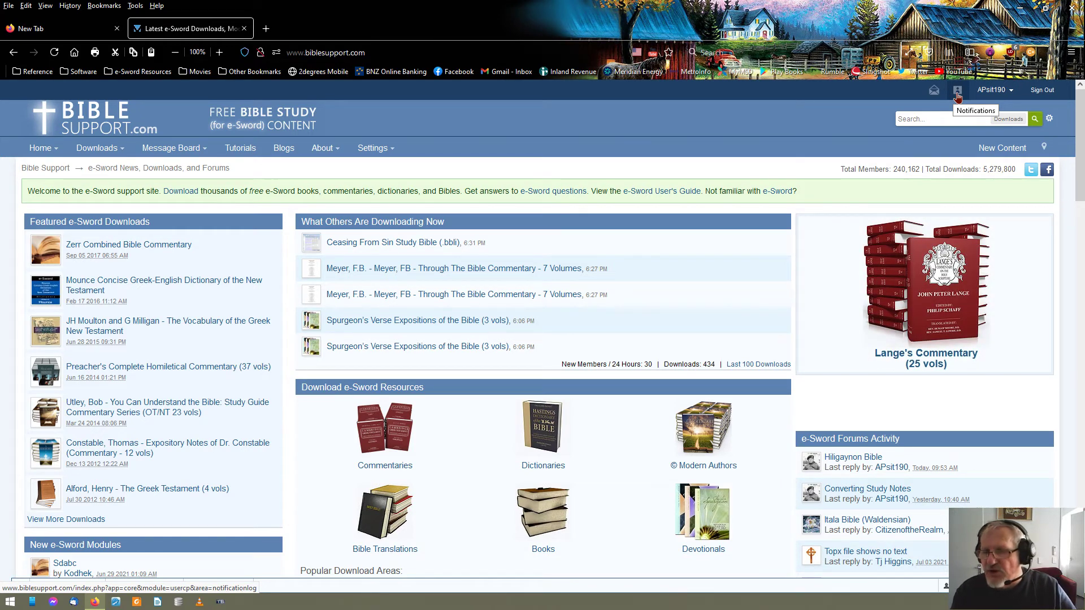
mouse_move(962, 97)
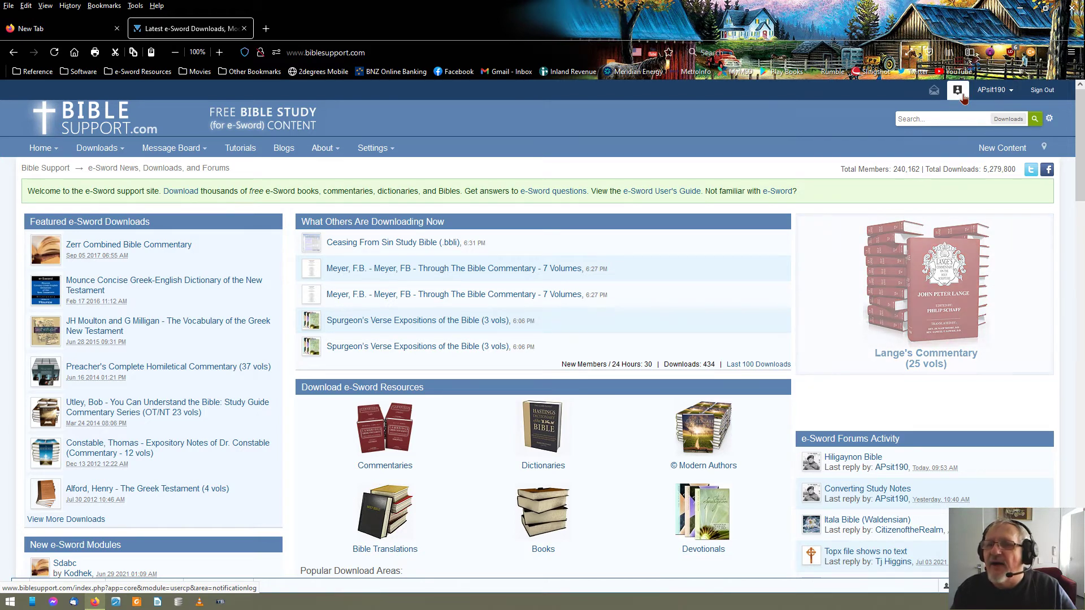
click(958, 90)
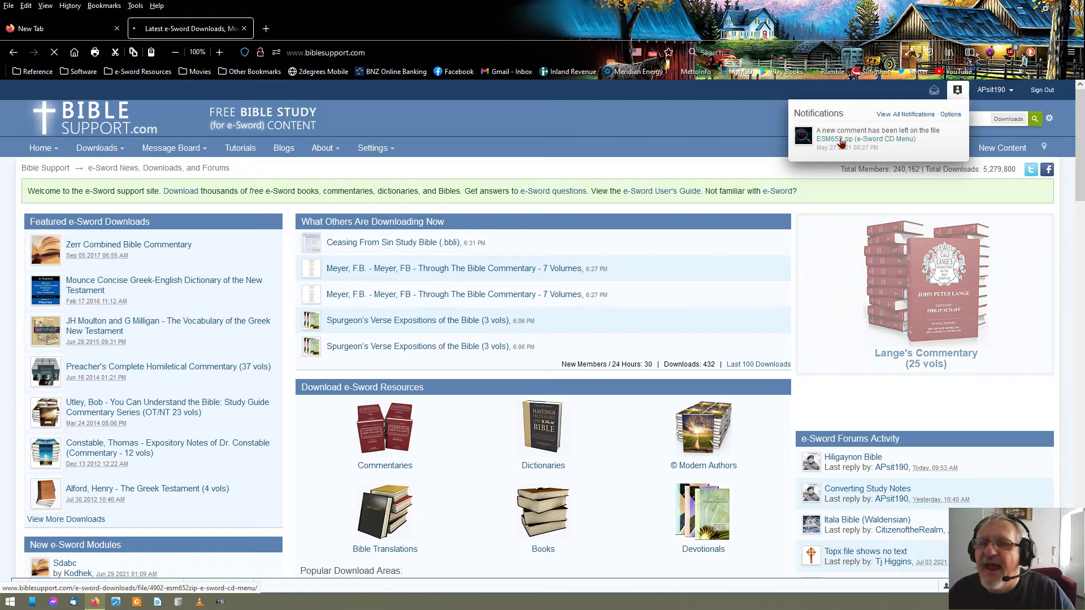
Follow the ESM652.zip notification to the e-Sword CD Menu 6.52 download page and scroll its details
click(865, 139)
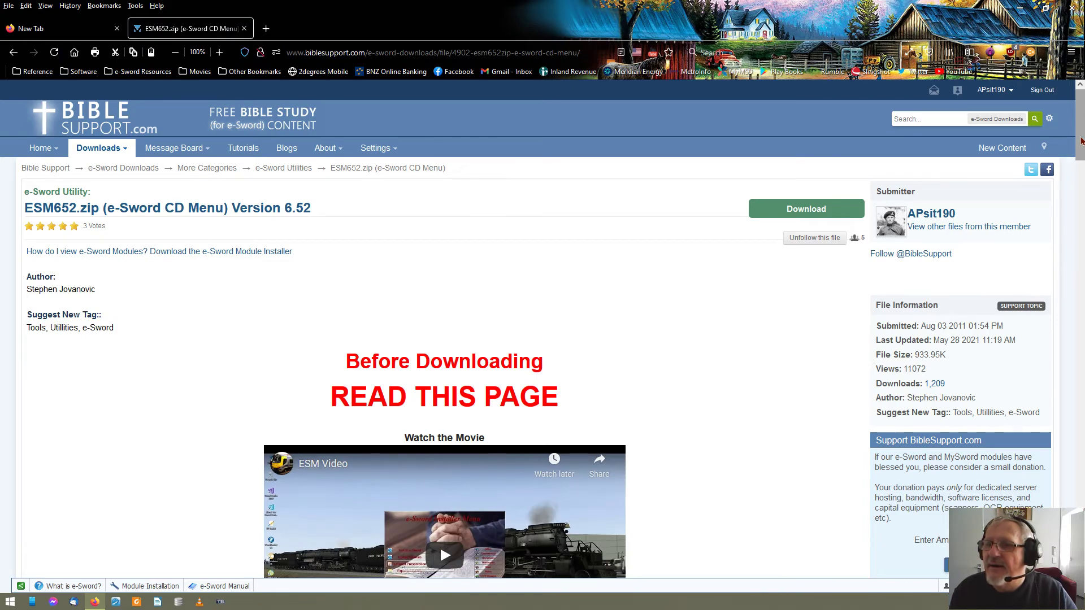
scroll(down, 3)
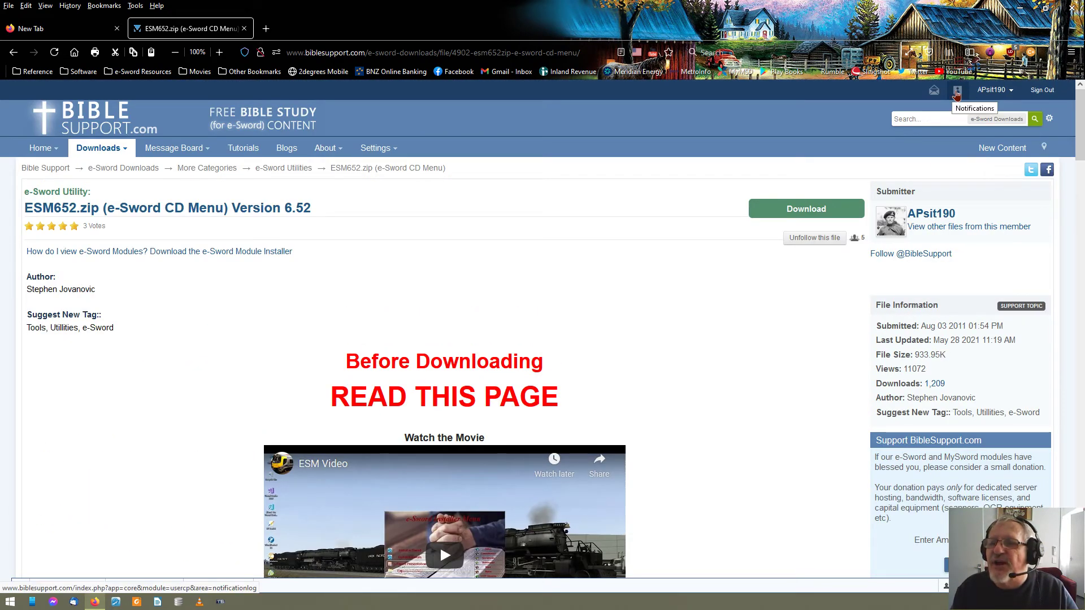
mouse_move(958, 94)
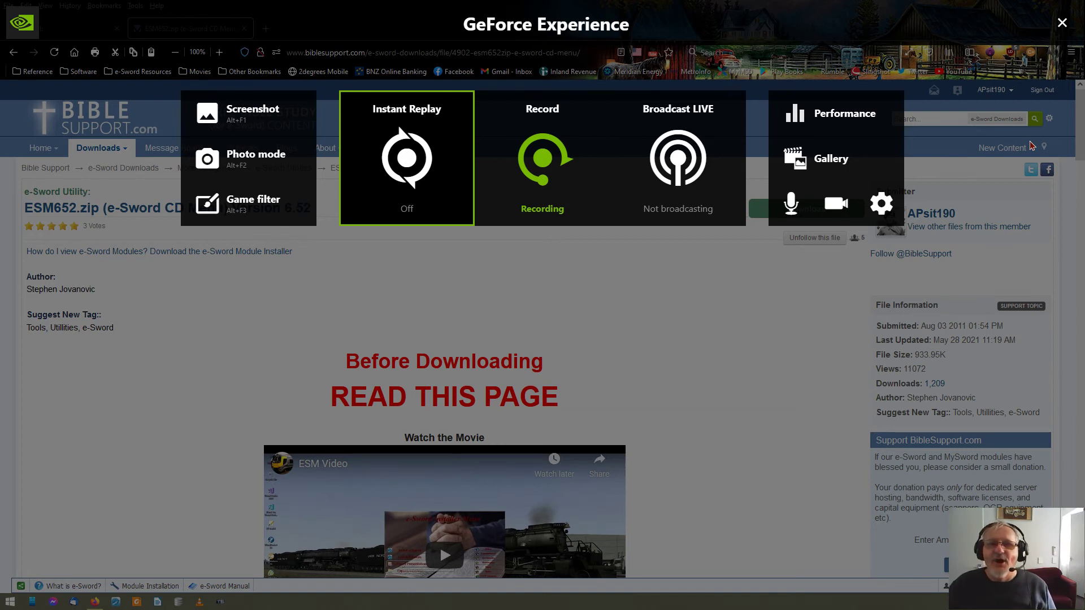
mouse_move(835, 28)
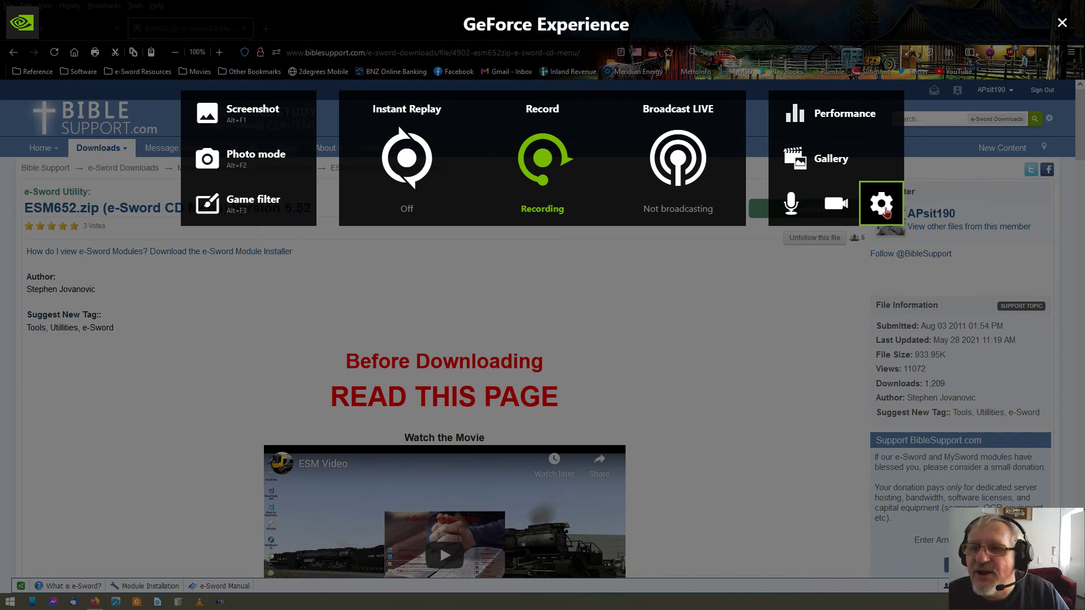
Move the GeForce webcam overlay to the top-right in HUD layout and return to the main panel
click(881, 203)
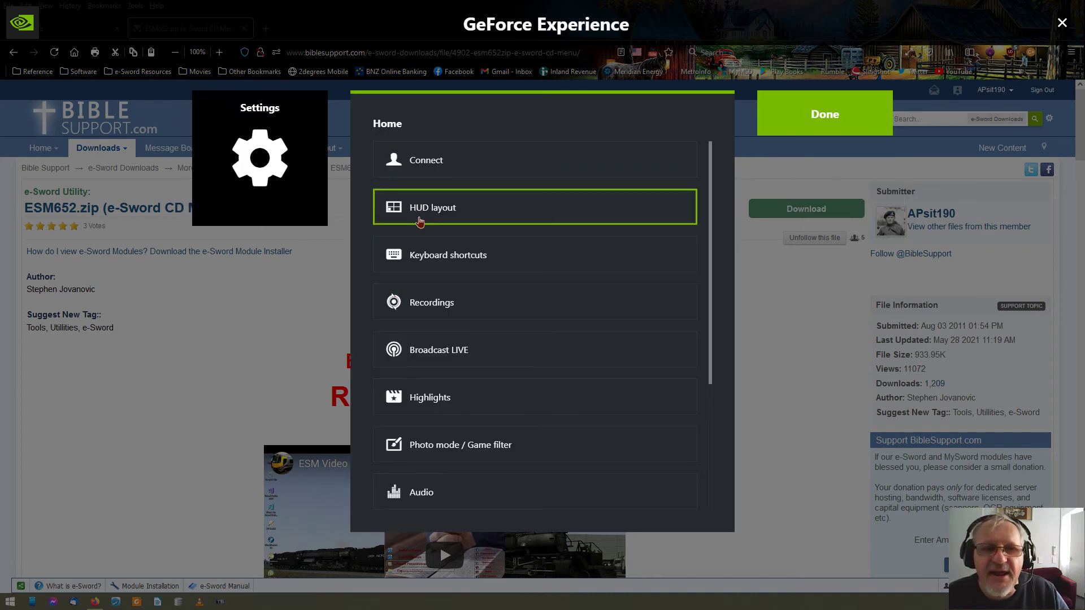
click(533, 206)
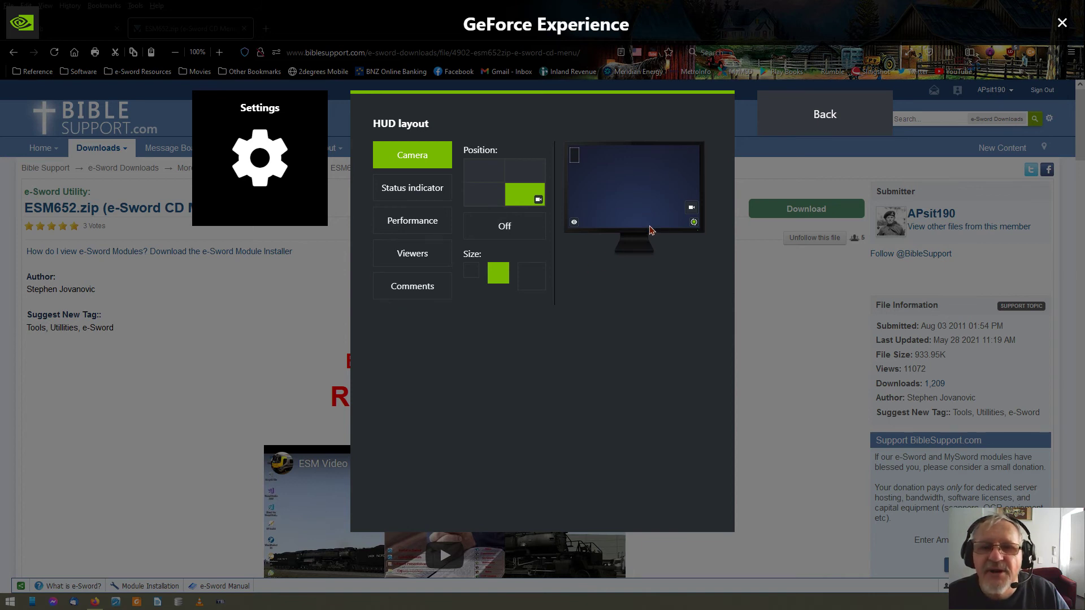
click(525, 172)
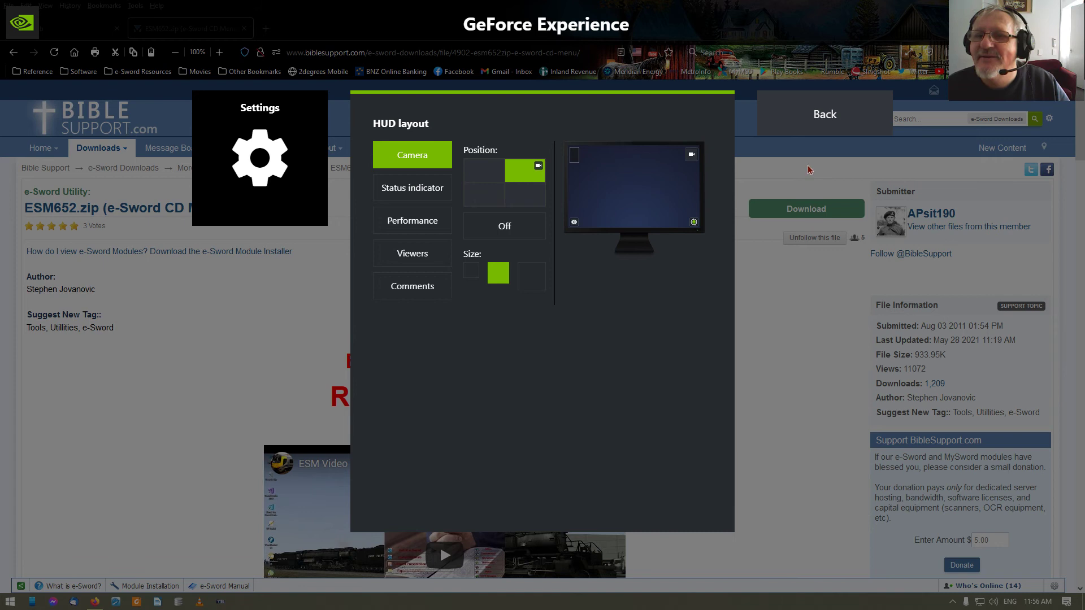
mouse_move(811, 121)
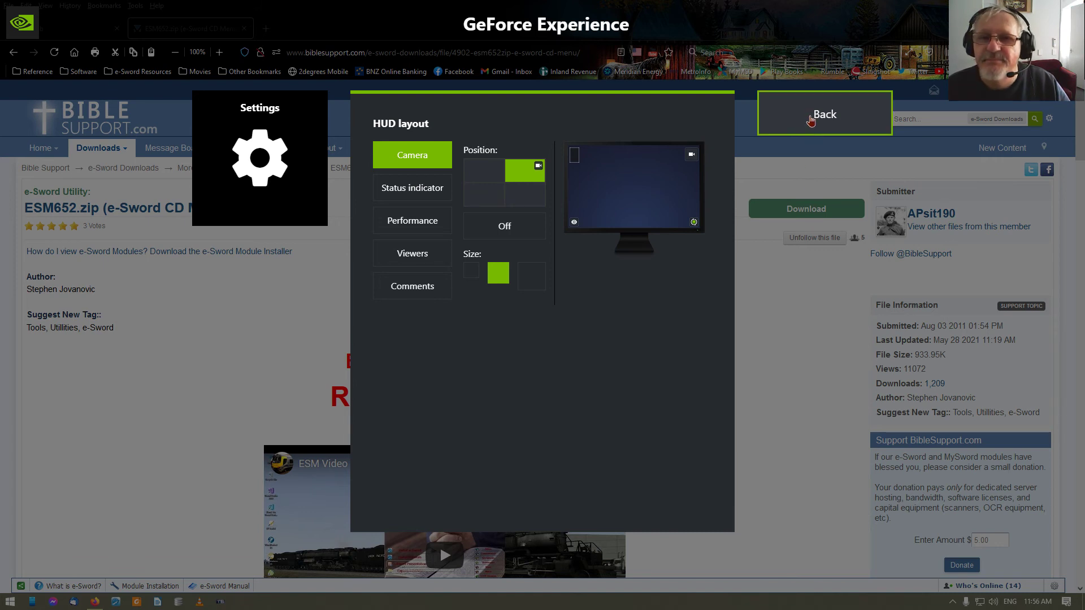
click(824, 114)
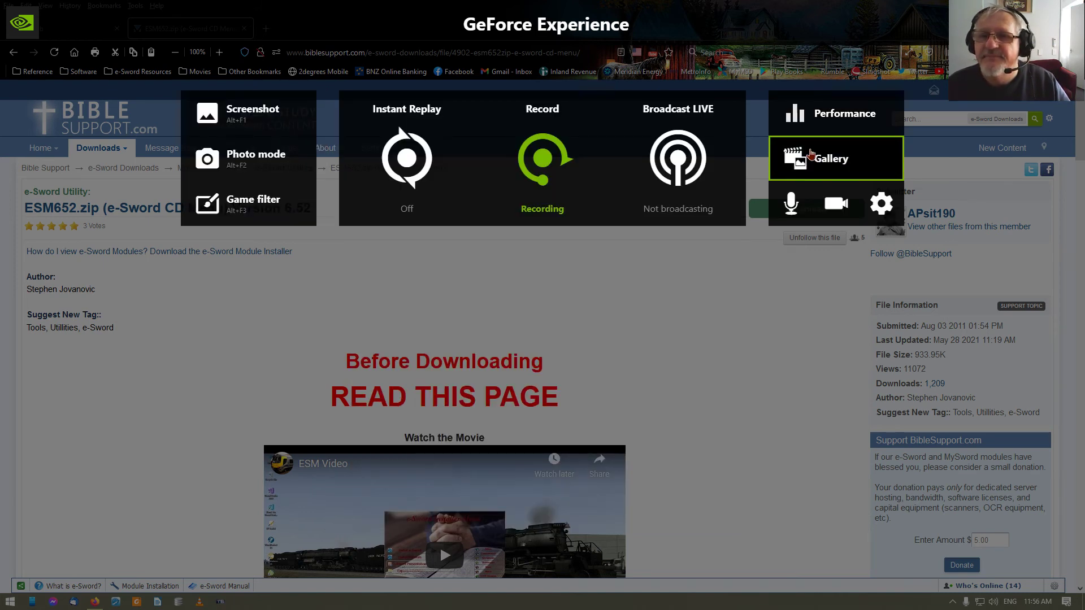